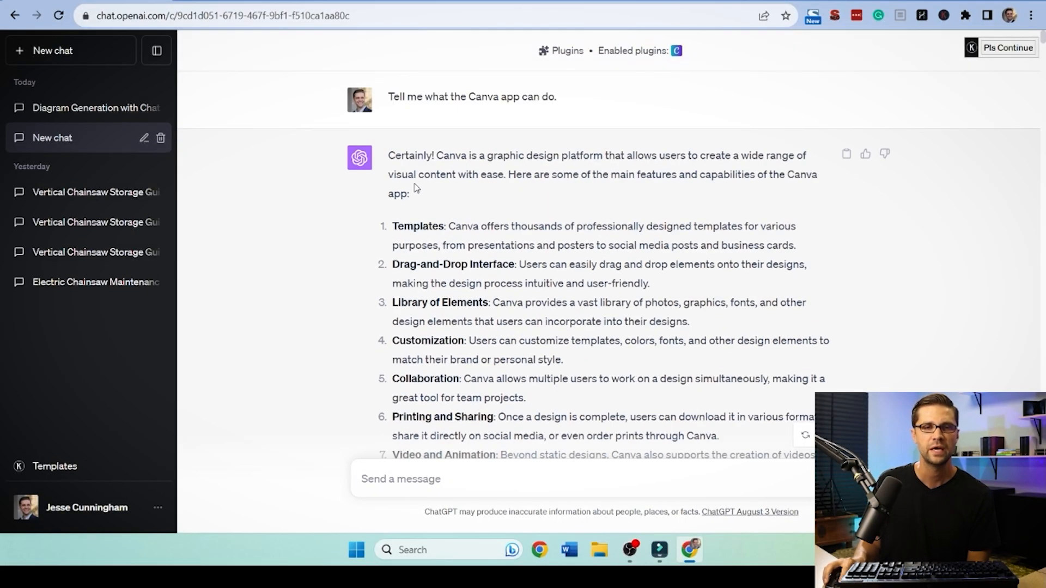
Review ChatGPT's suggested Canva templates and follow the Beige Torn Paper Travel Guide Pinterest Pin link.
scroll(down, 3)
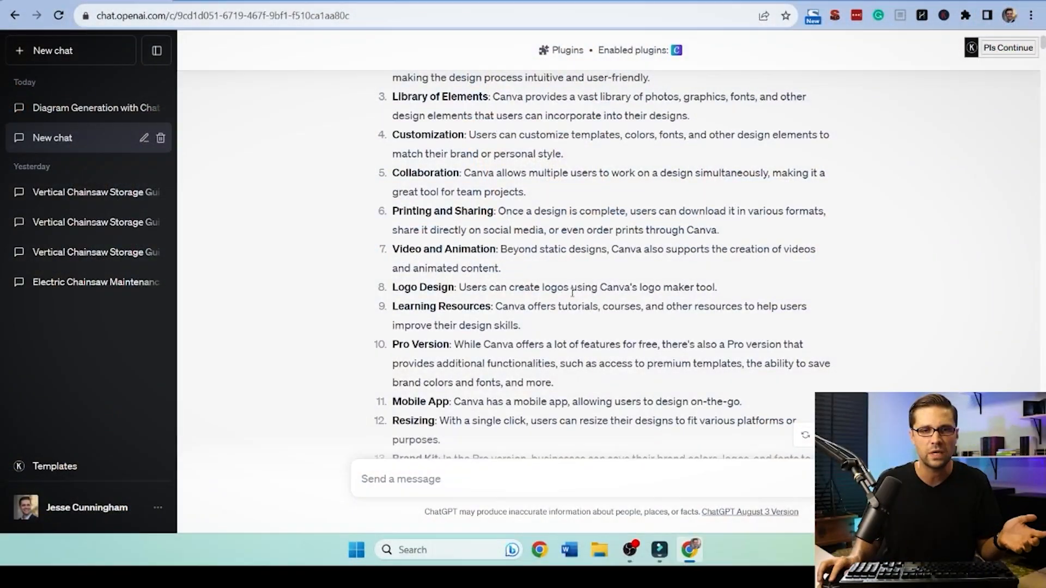
scroll(down, 3)
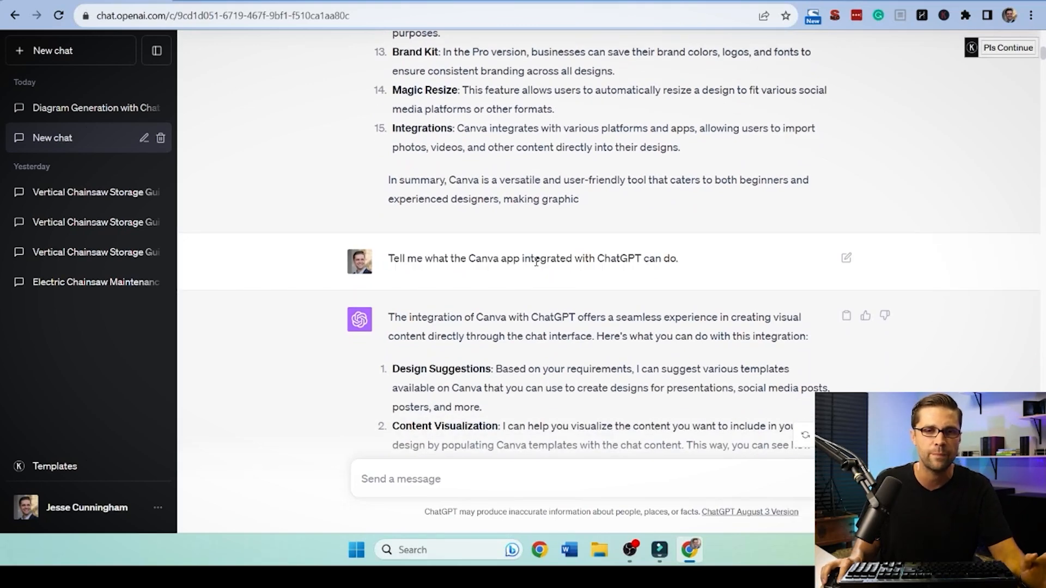
scroll(down, 3)
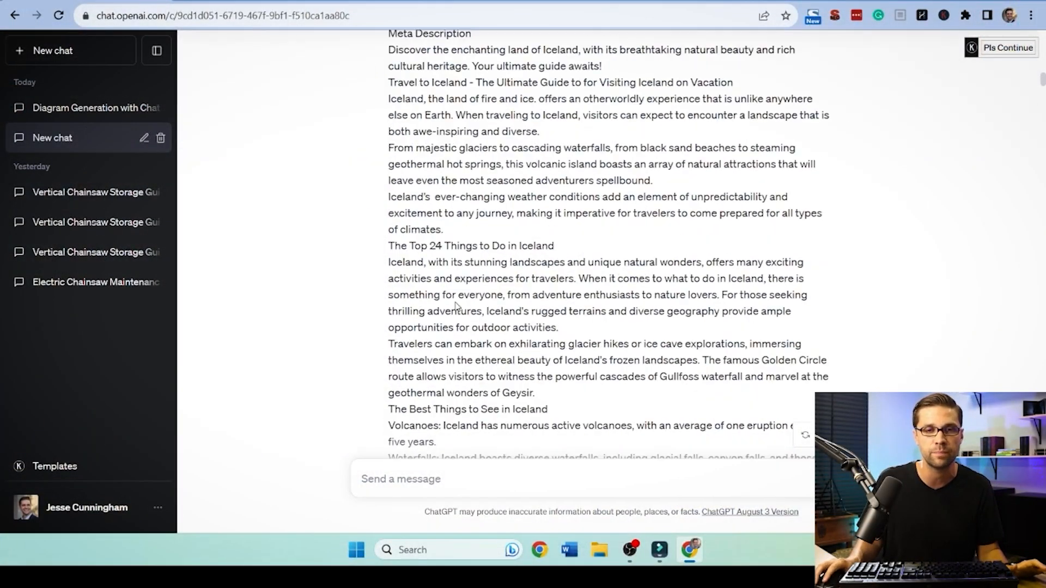
scroll(down, 3)
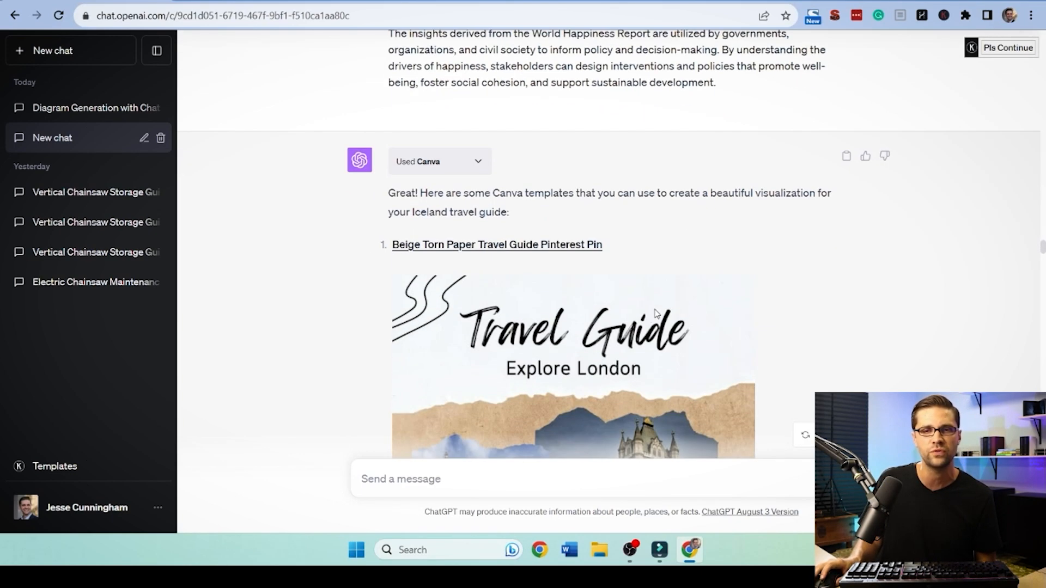
scroll(down, 3)
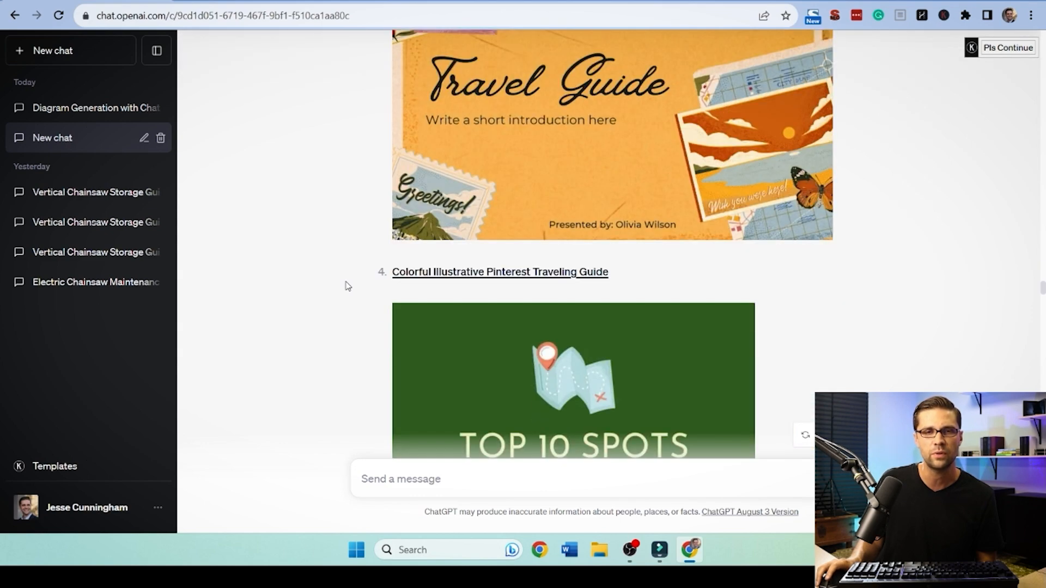
scroll(down, 3)
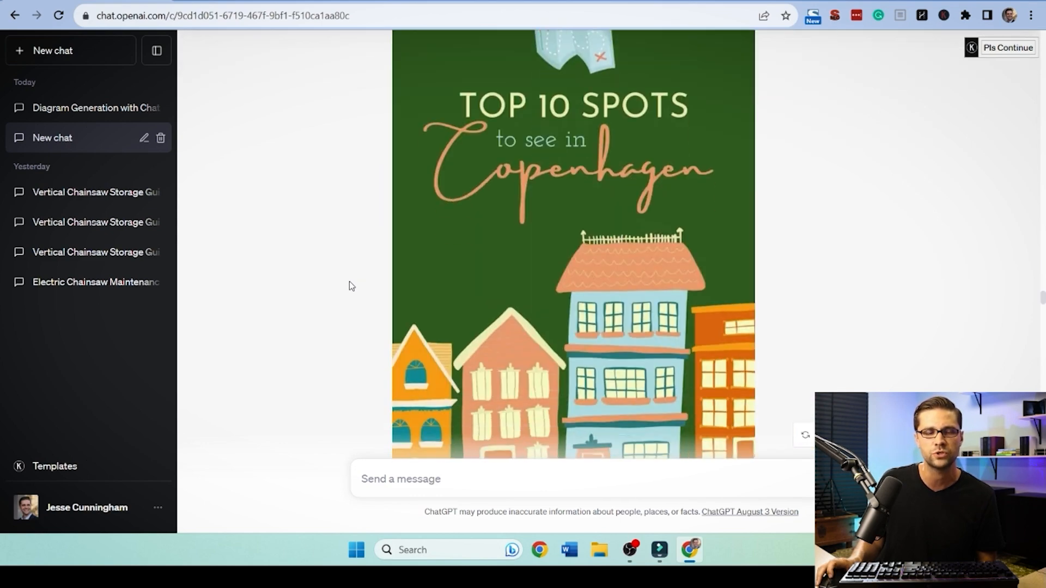
scroll(up, 3)
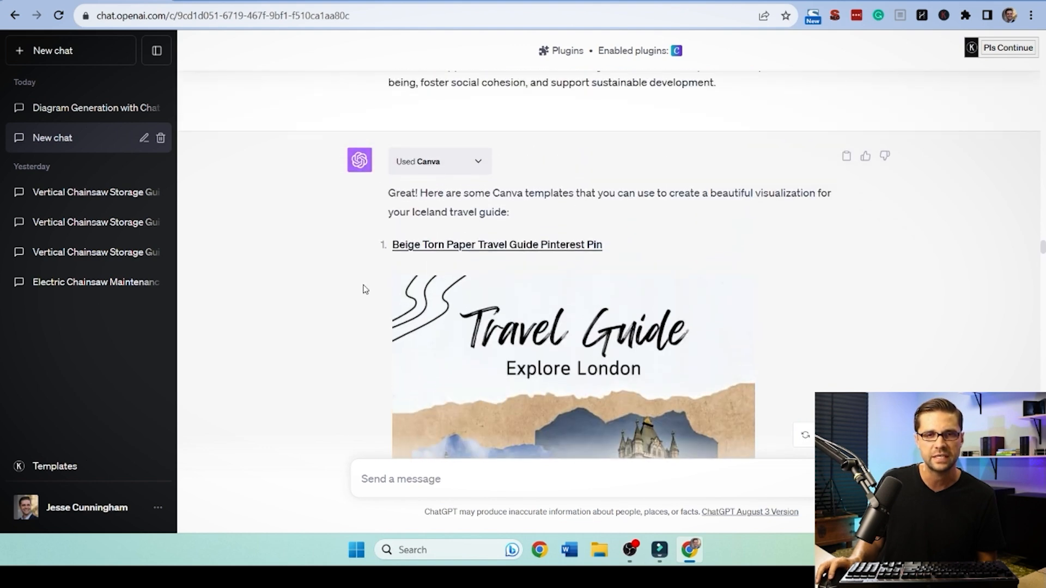
click(497, 244)
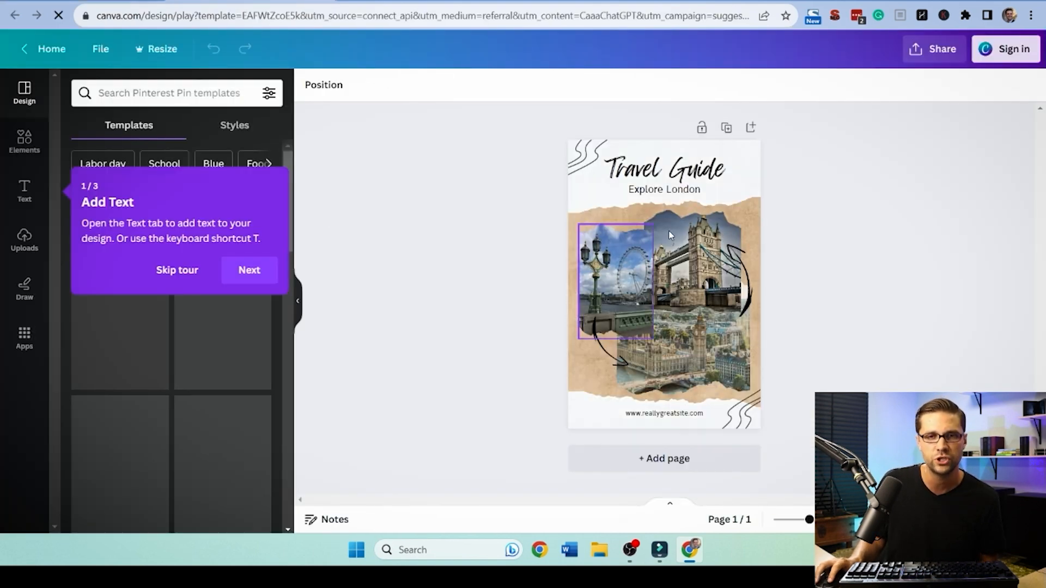
Leave the Explore London template in Canva and switch back to the ChatGPT conversation tab.
click(1004, 48)
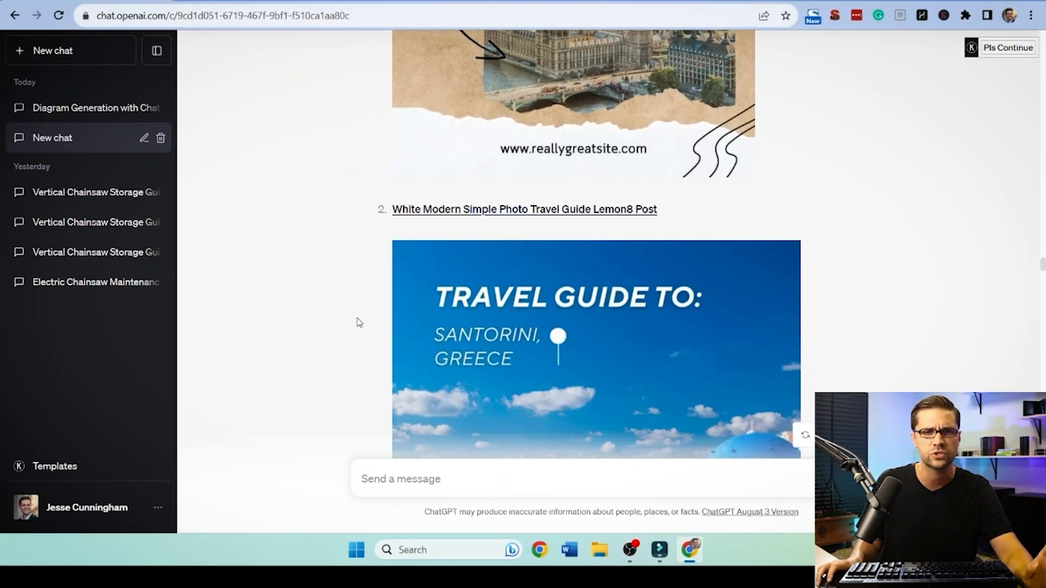
scroll(down, 3)
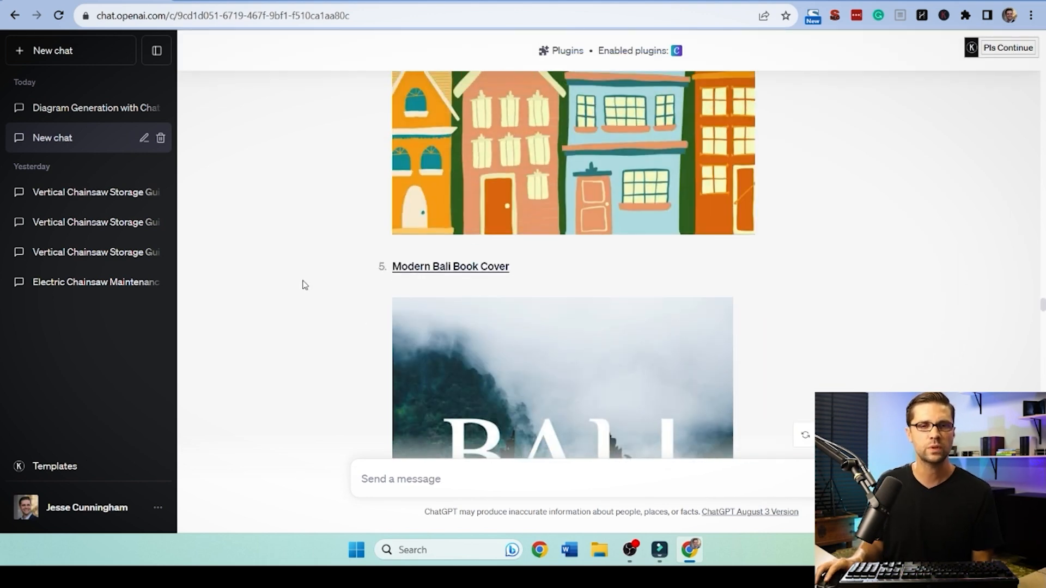
scroll(down, 3)
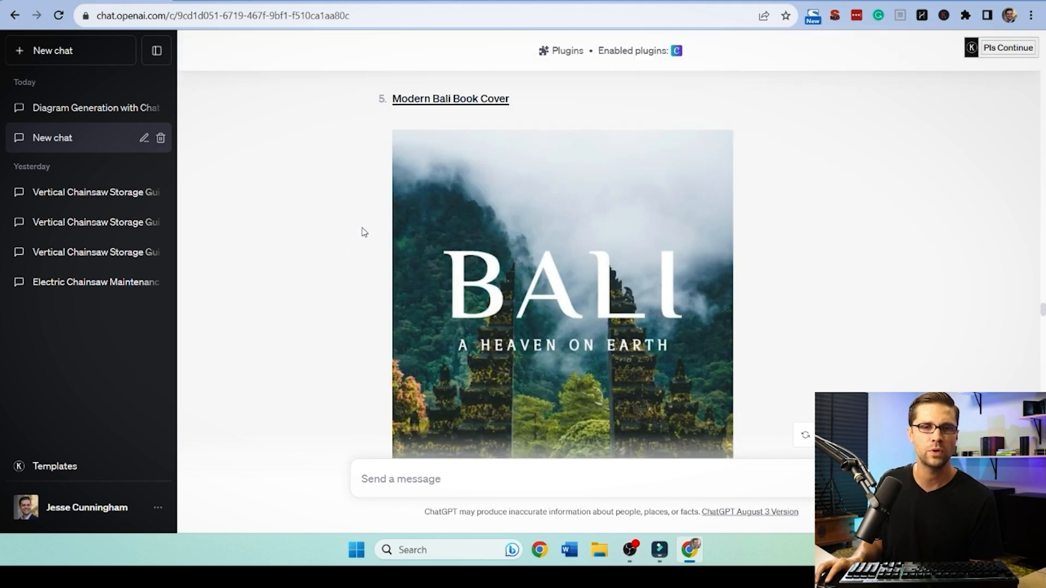
scroll(down, 3)
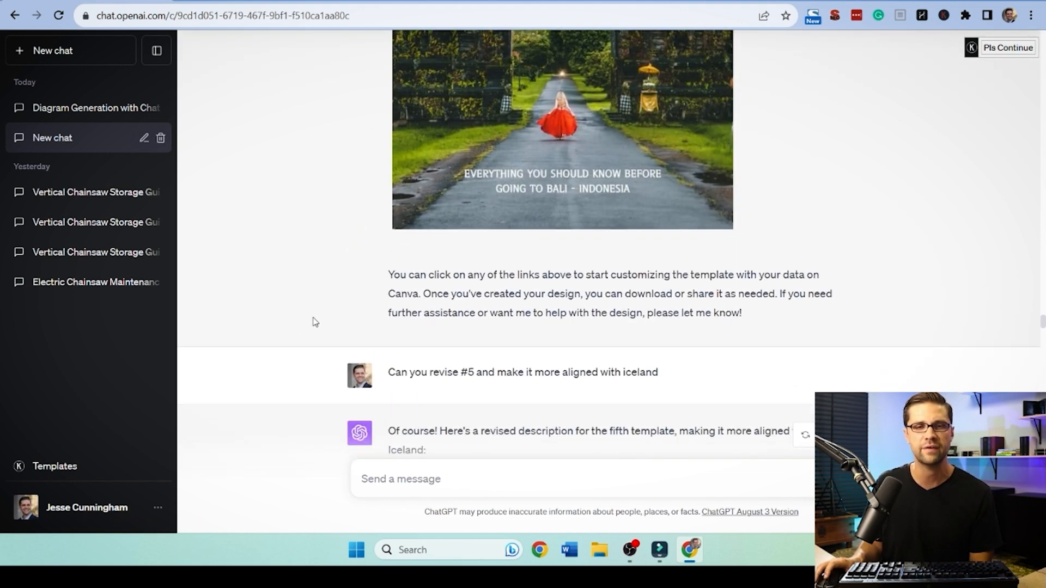
scroll(down, 3)
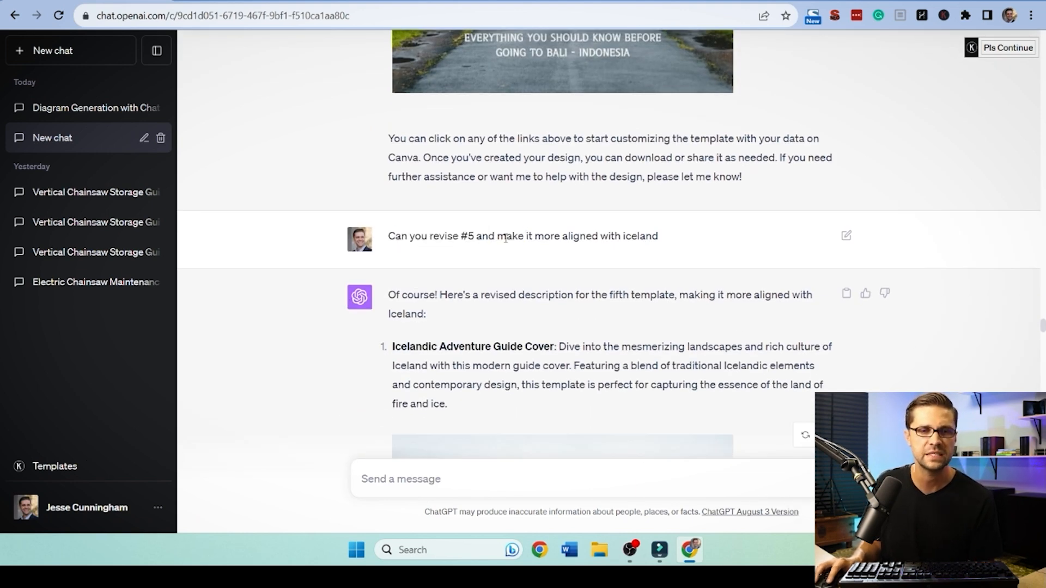
scroll(down, 3)
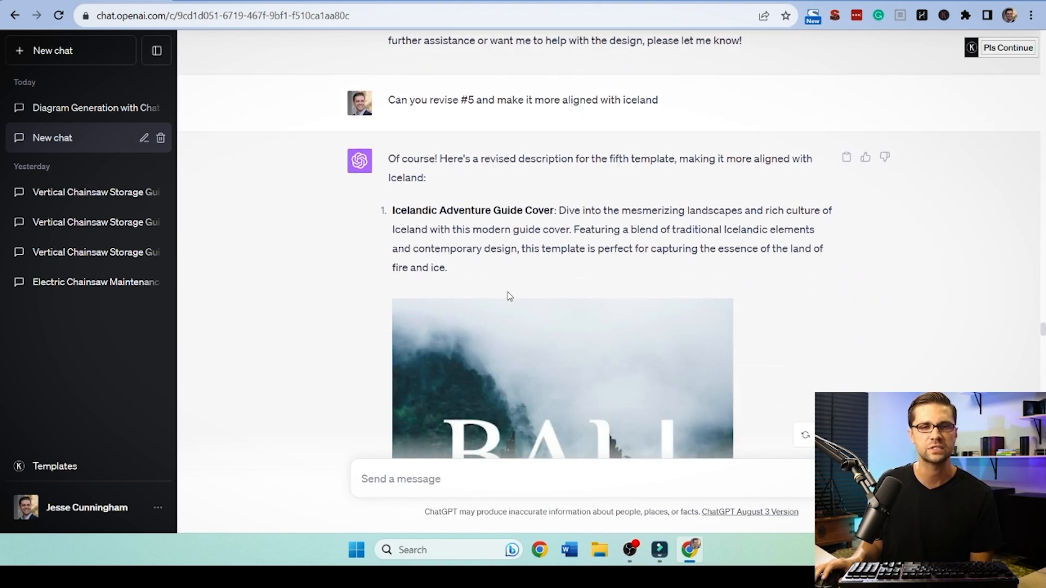
scroll(down, 3)
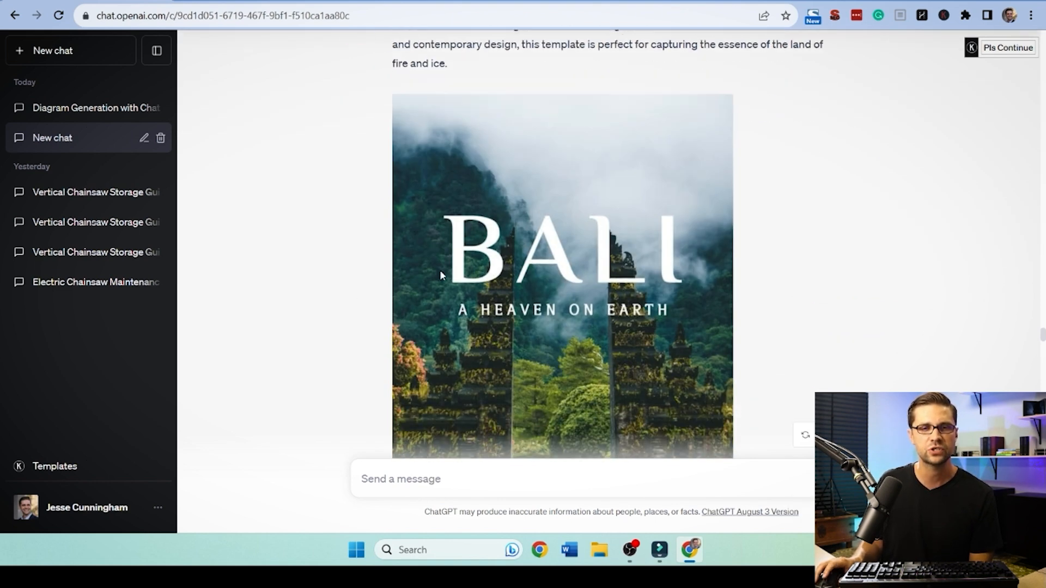
scroll(down, 3)
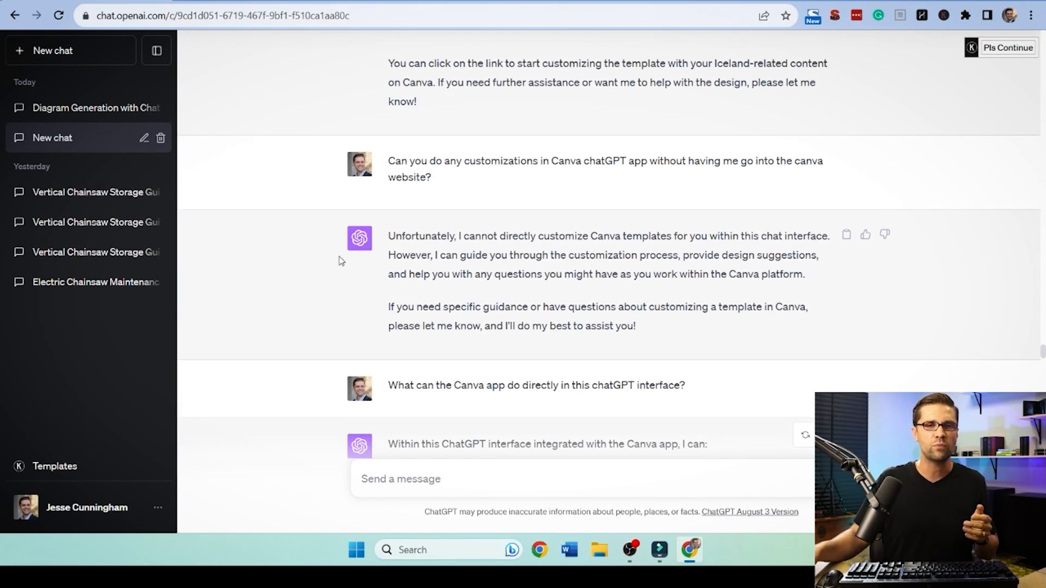
mouse_move(463, 174)
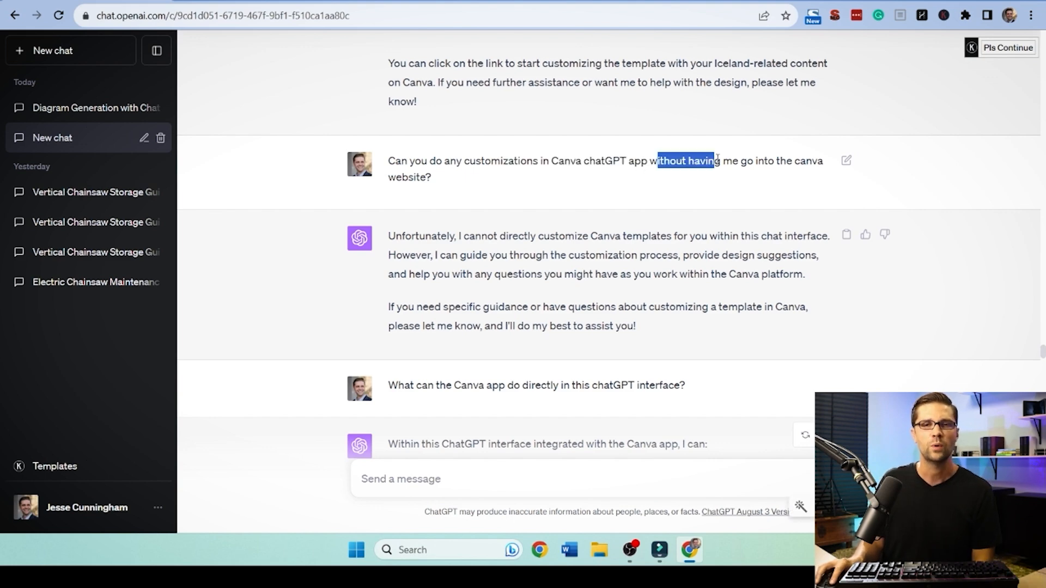
click(471, 220)
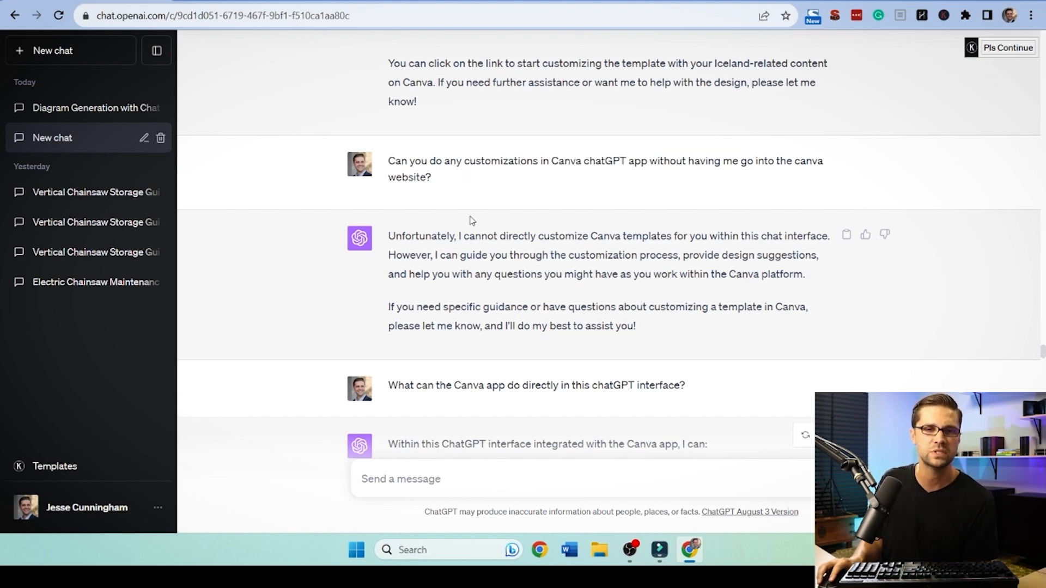
scroll(down, 3)
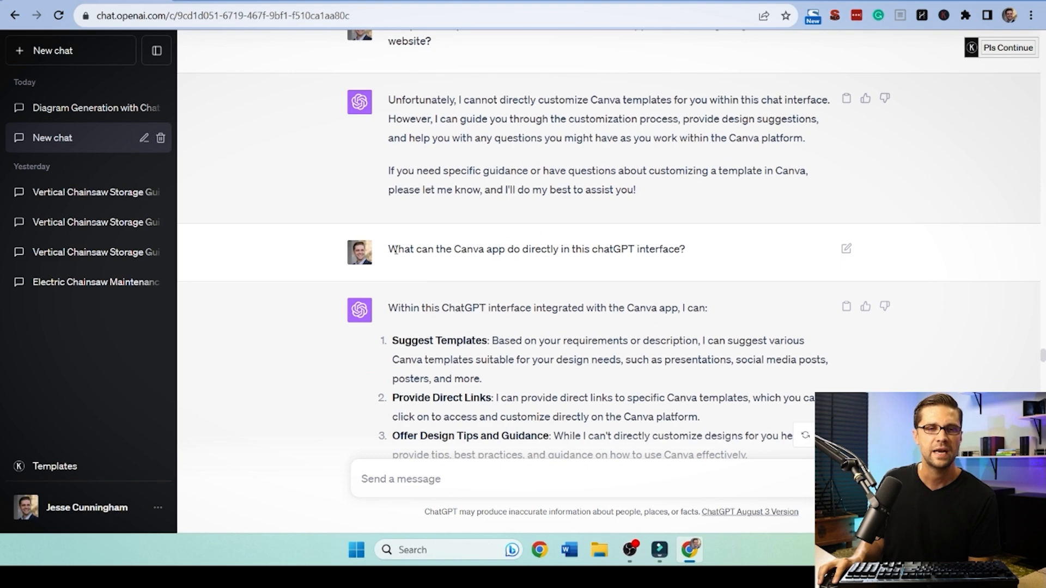
scroll(down, 3)
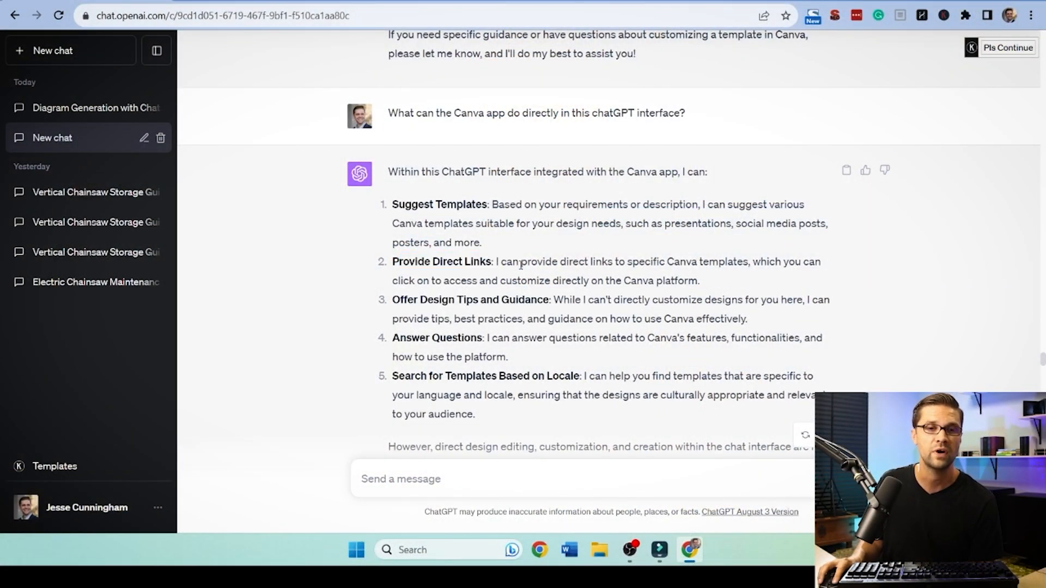
scroll(down, 3)
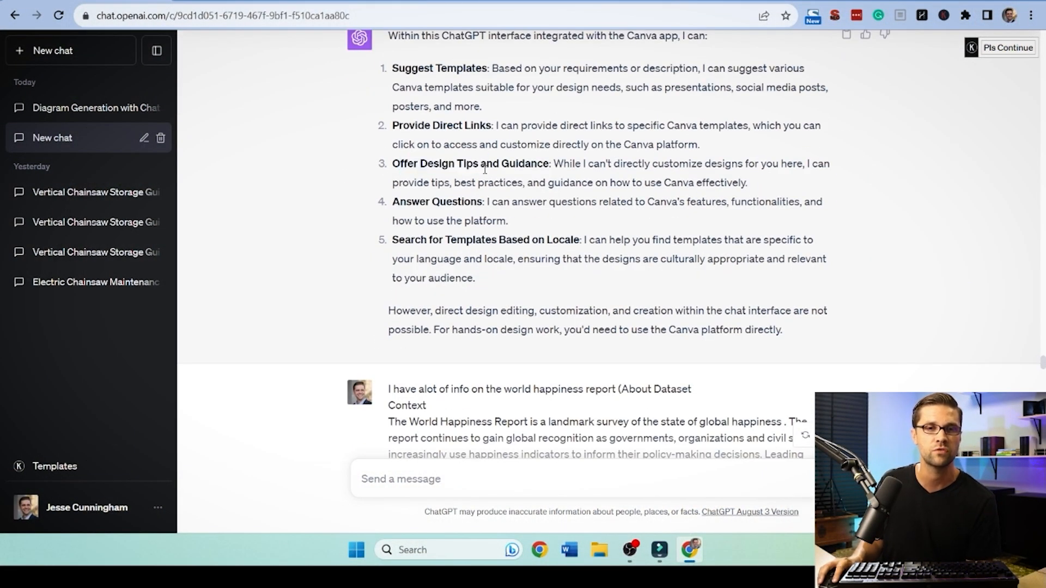
scroll(down, 3)
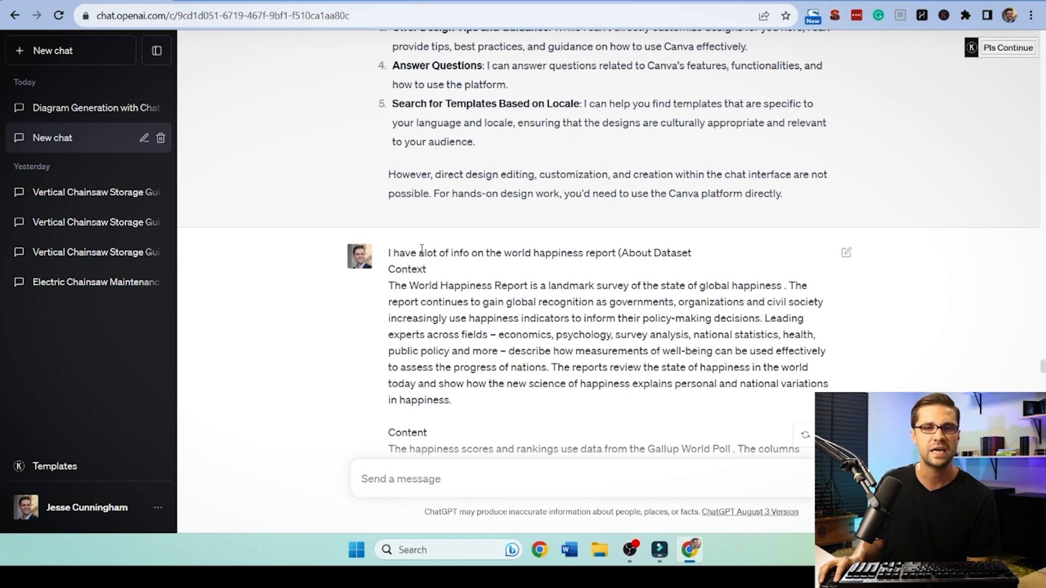
scroll(down, 3)
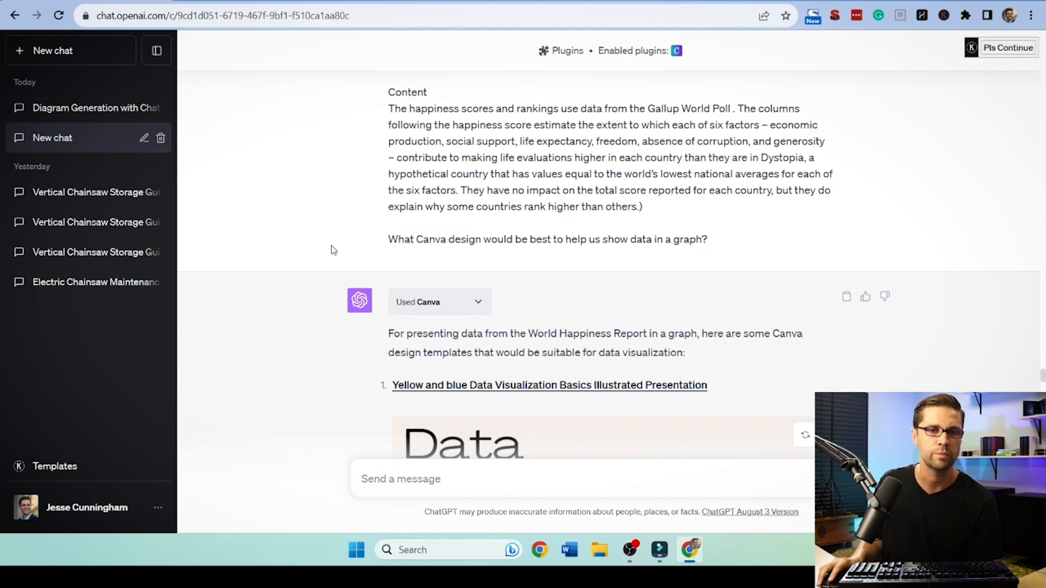
scroll(down, 3)
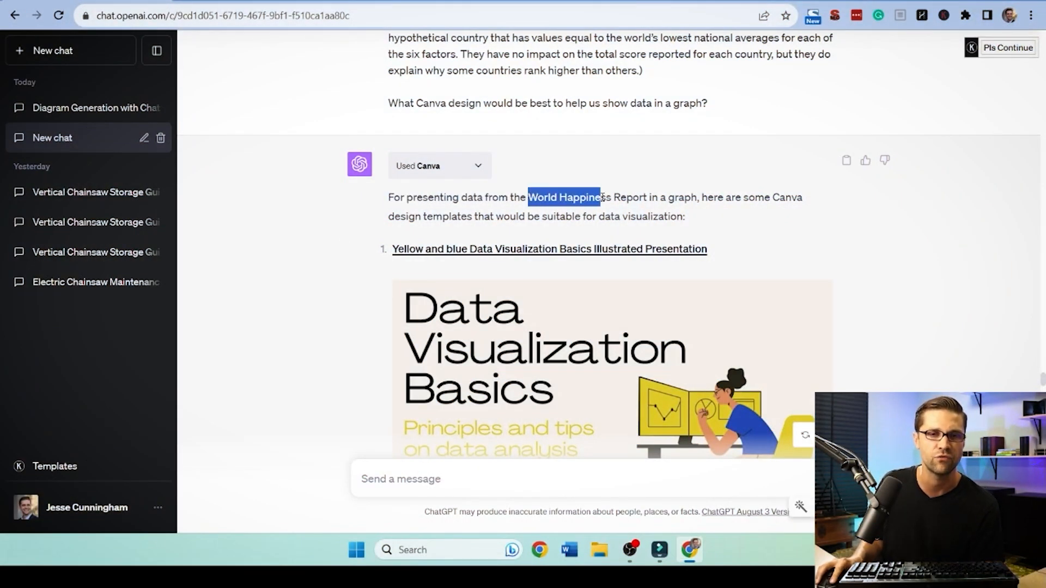
click(549, 248)
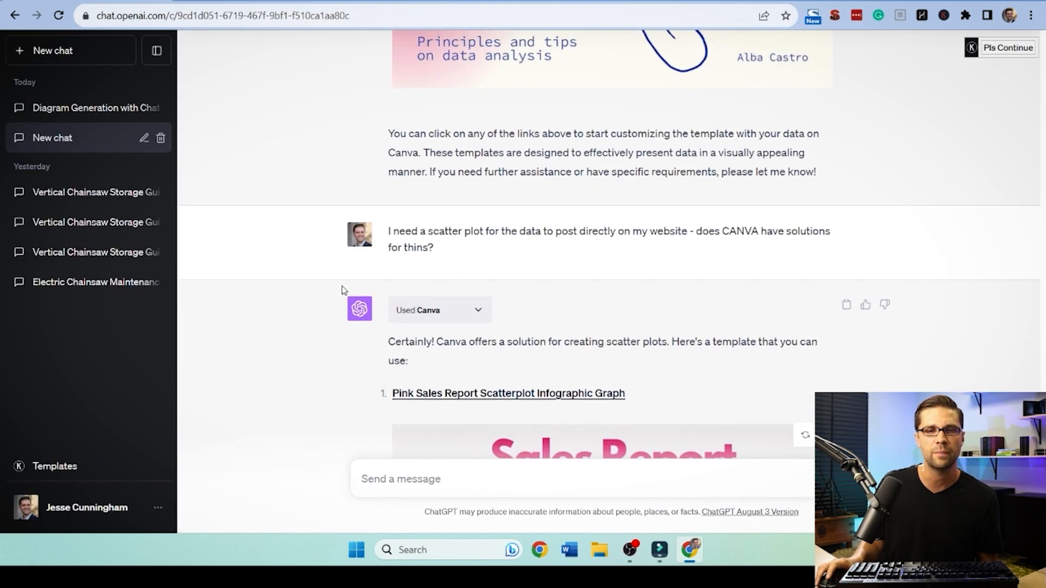
drag(388, 230, 545, 230)
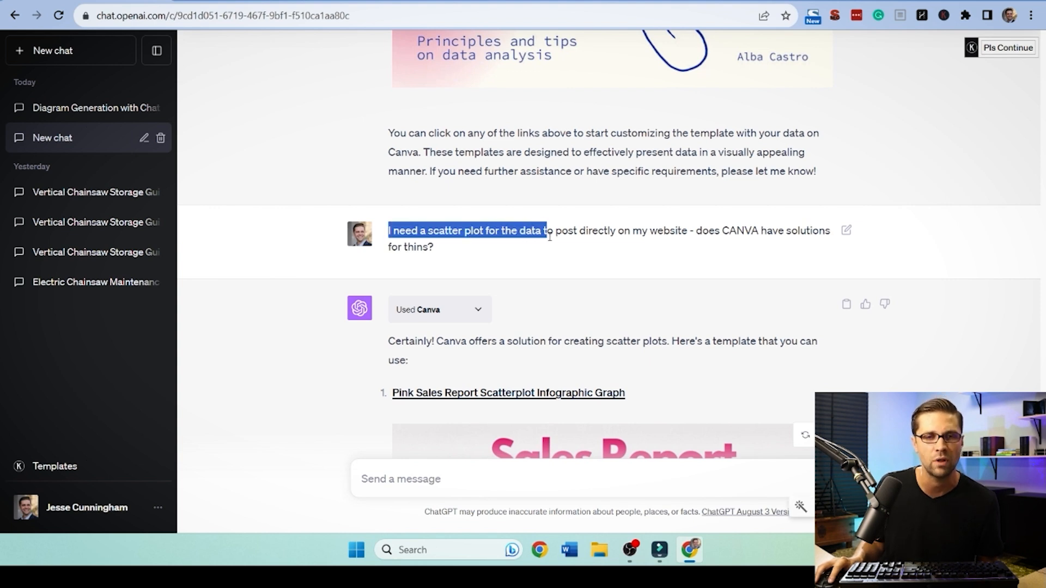
click(698, 230)
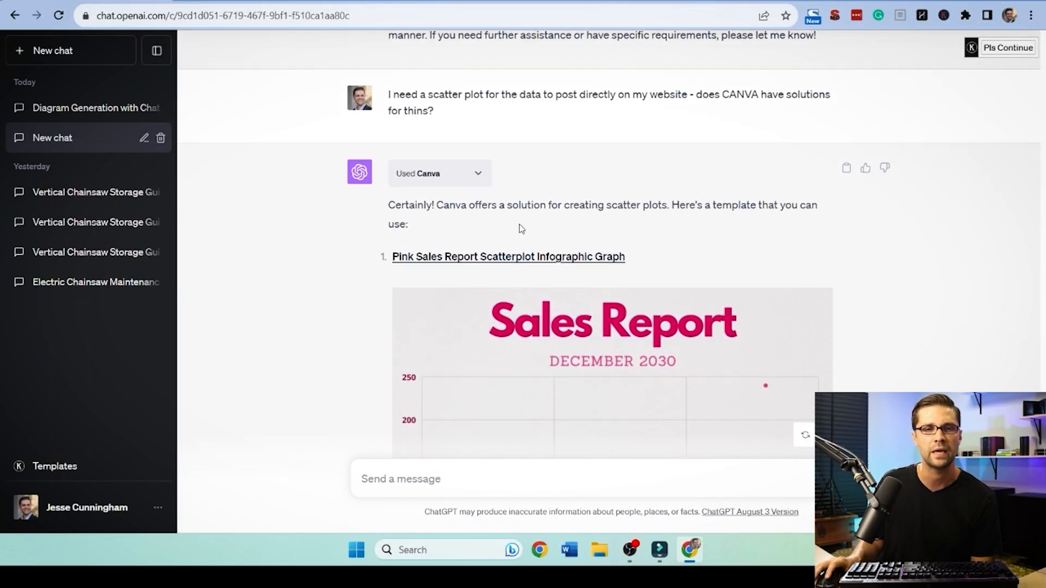
scroll(down, 3)
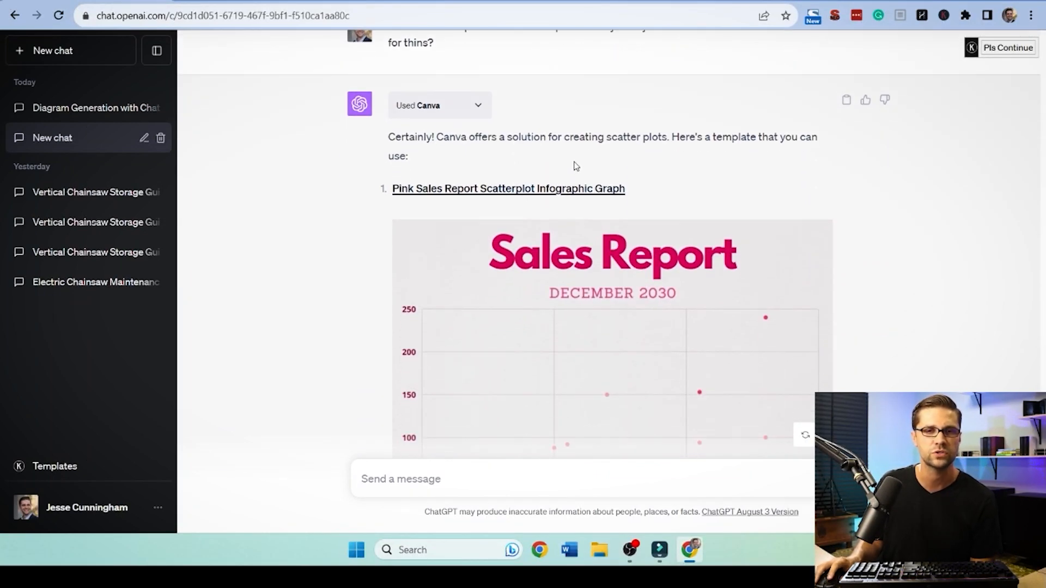
click(508, 189)
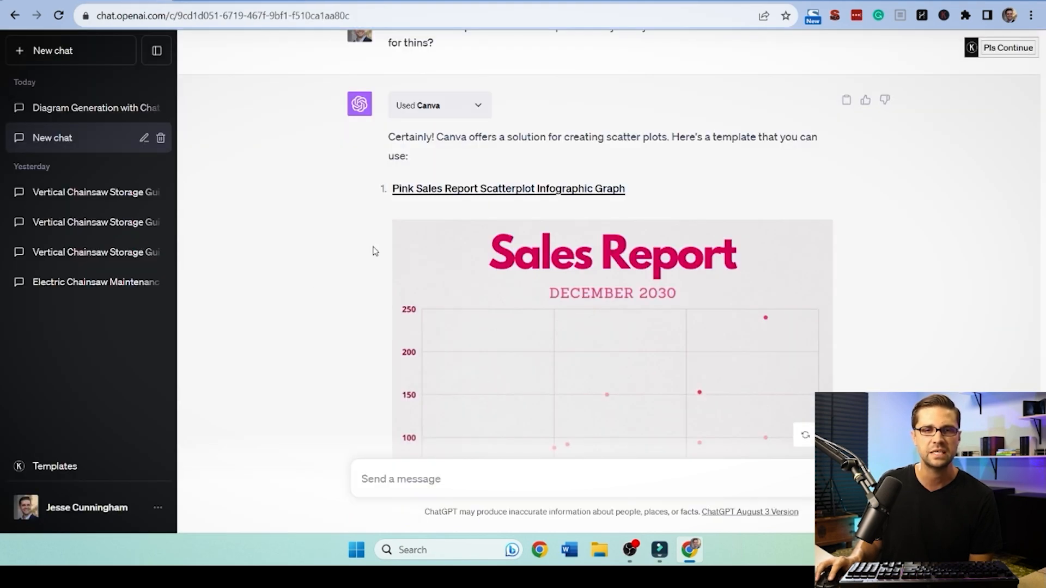
click(70, 51)
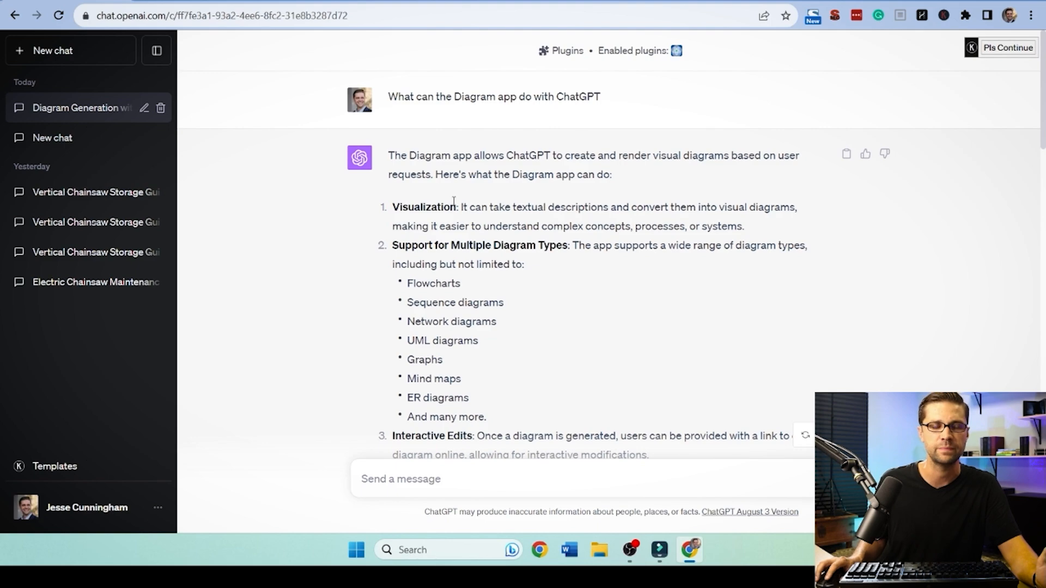
scroll(down, 3)
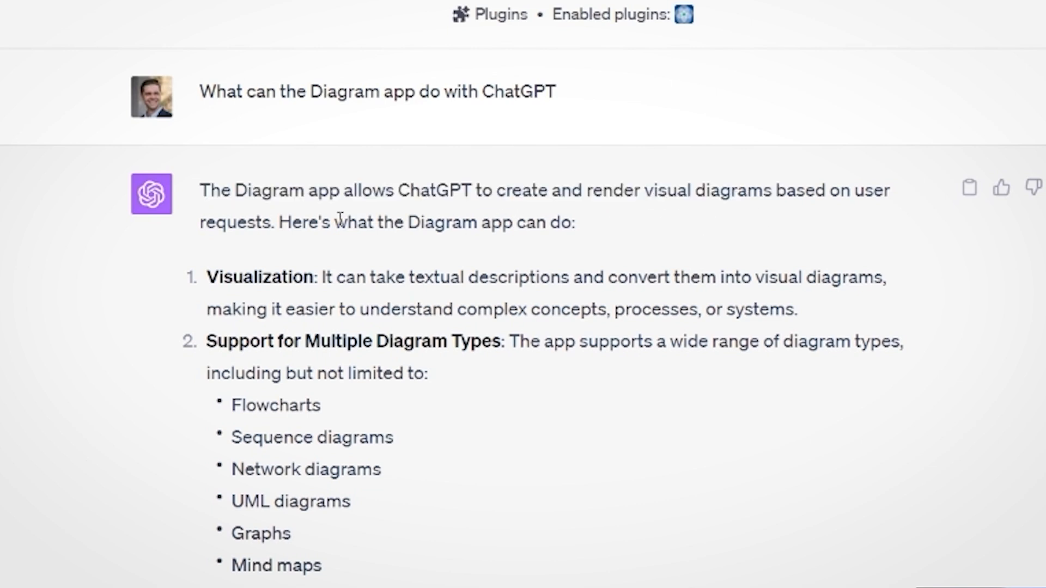
mouse_move(333, 301)
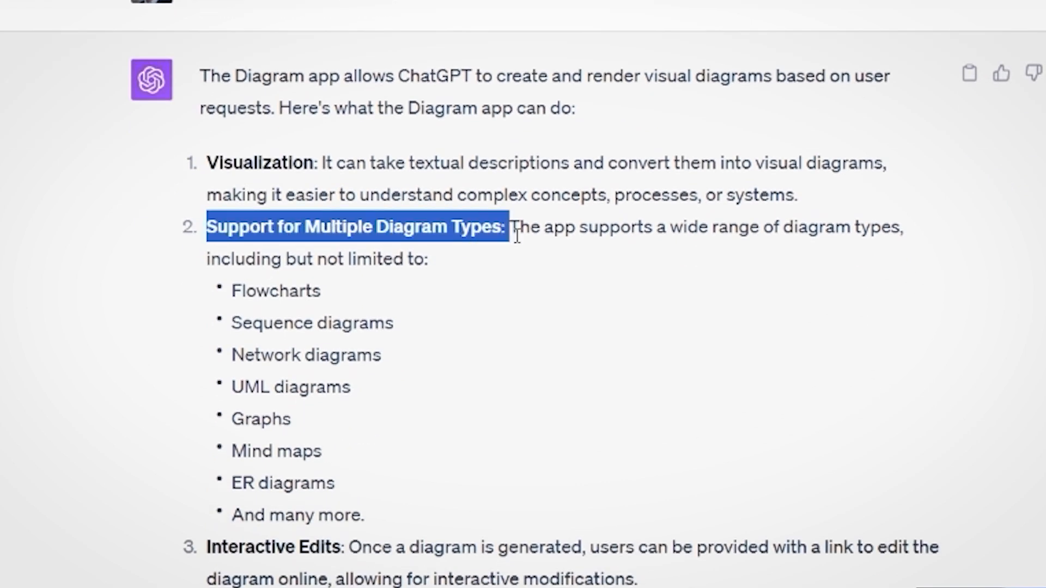
click(314, 324)
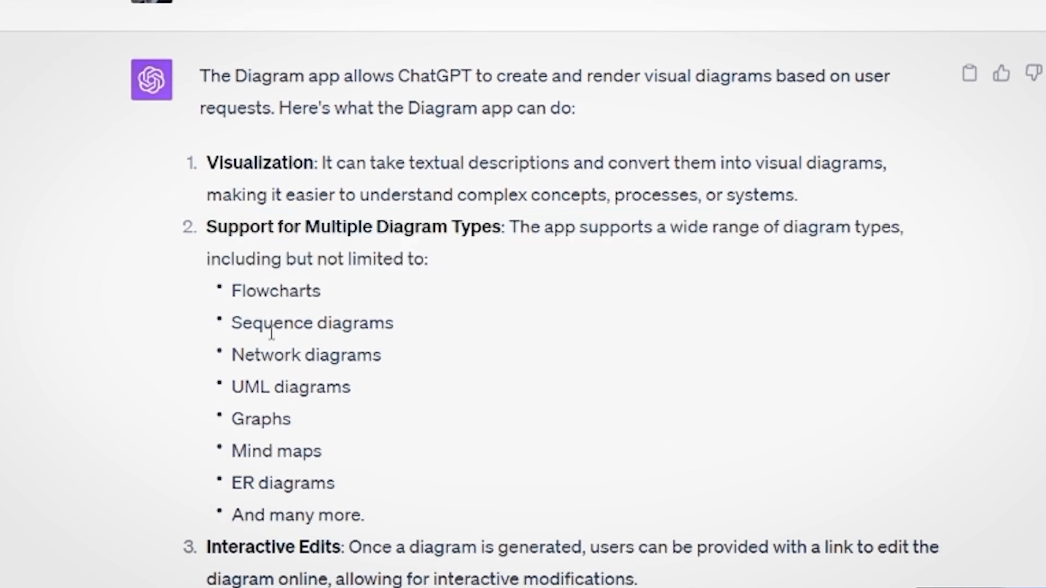
scroll(down, 3)
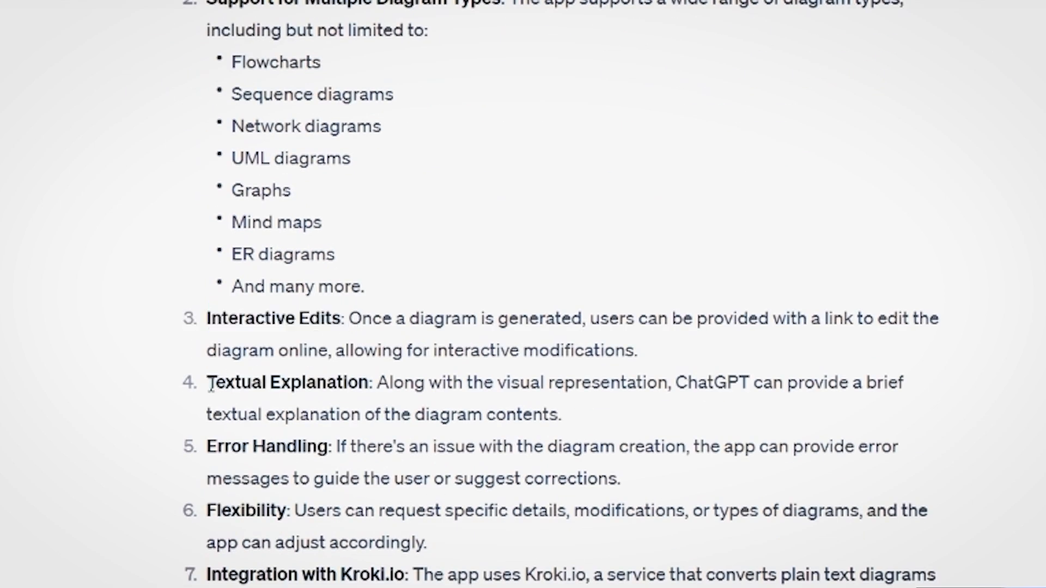
double_click(287, 383)
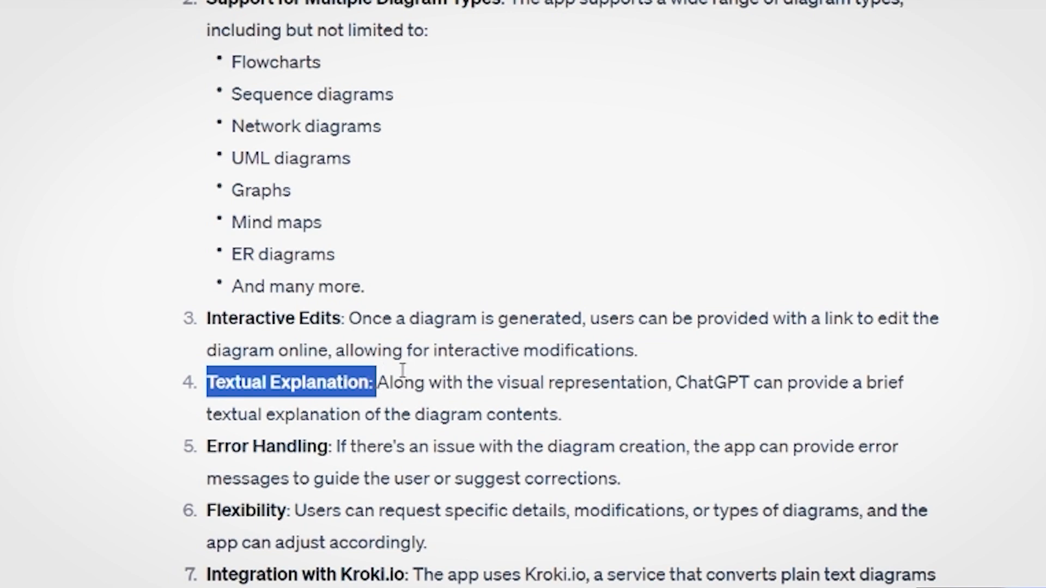
drag(374, 383, 814, 382)
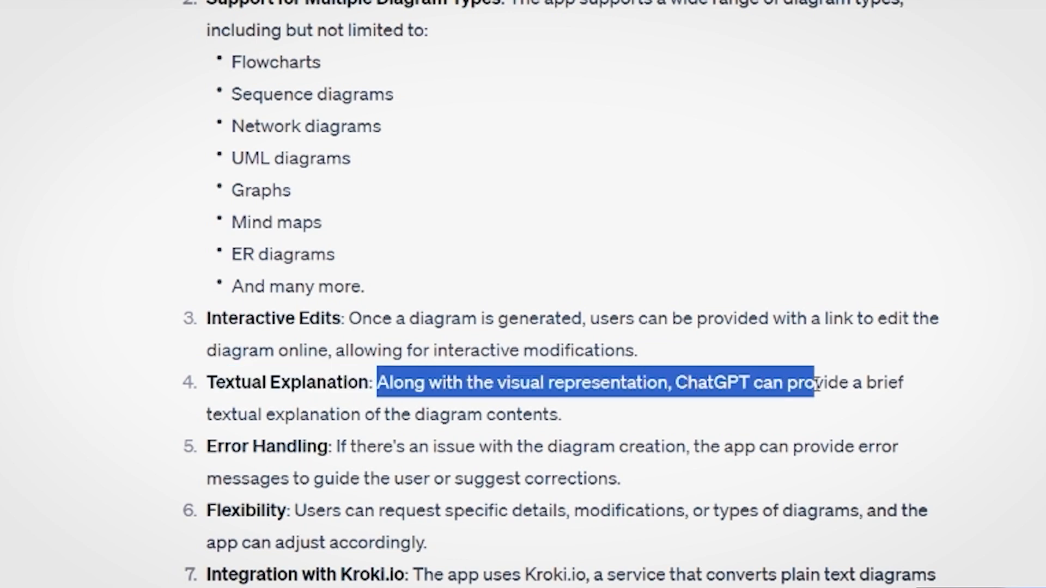
click(831, 392)
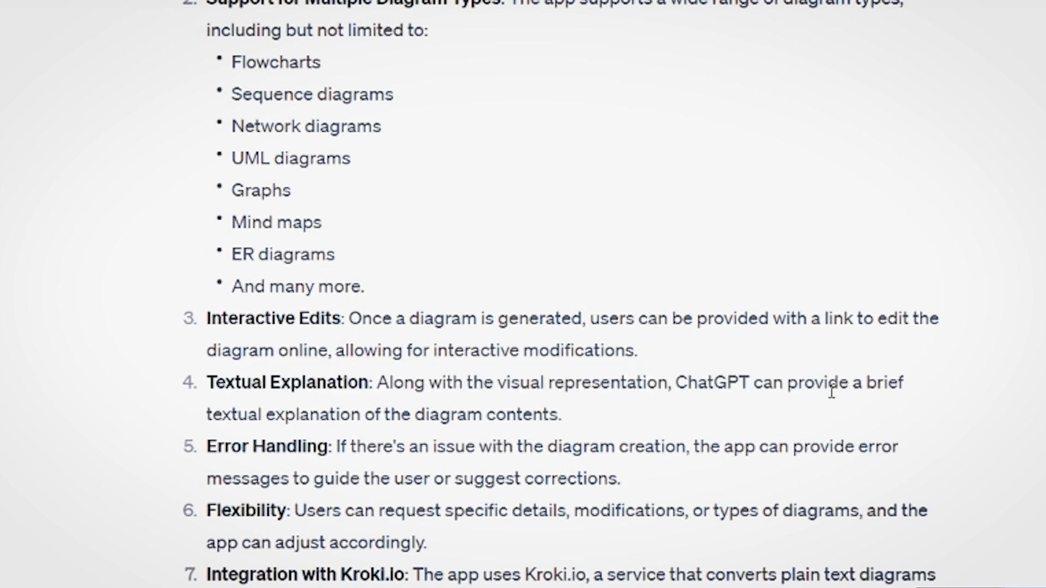
scroll(down, 3)
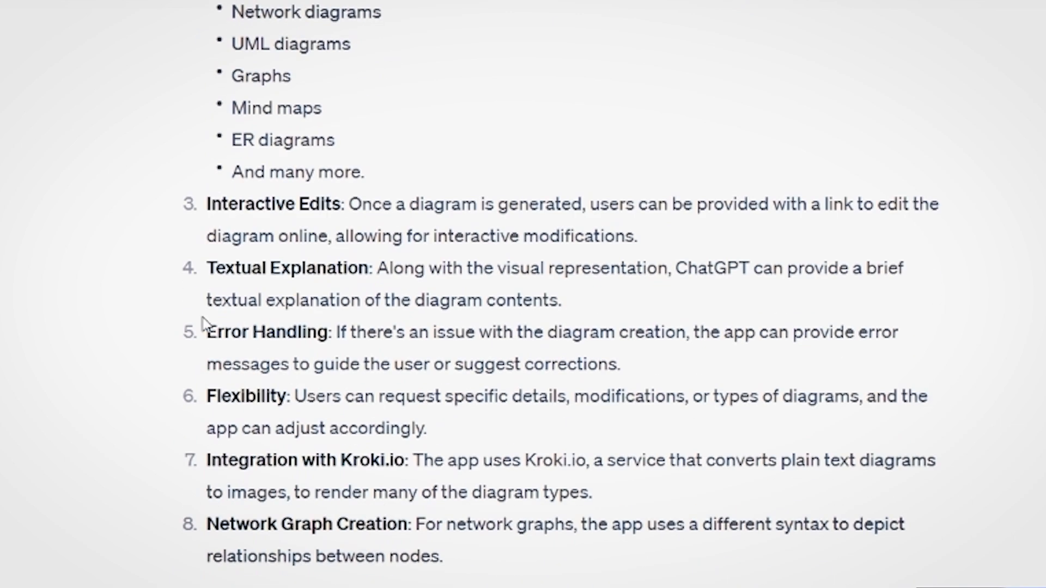
drag(207, 524, 414, 524)
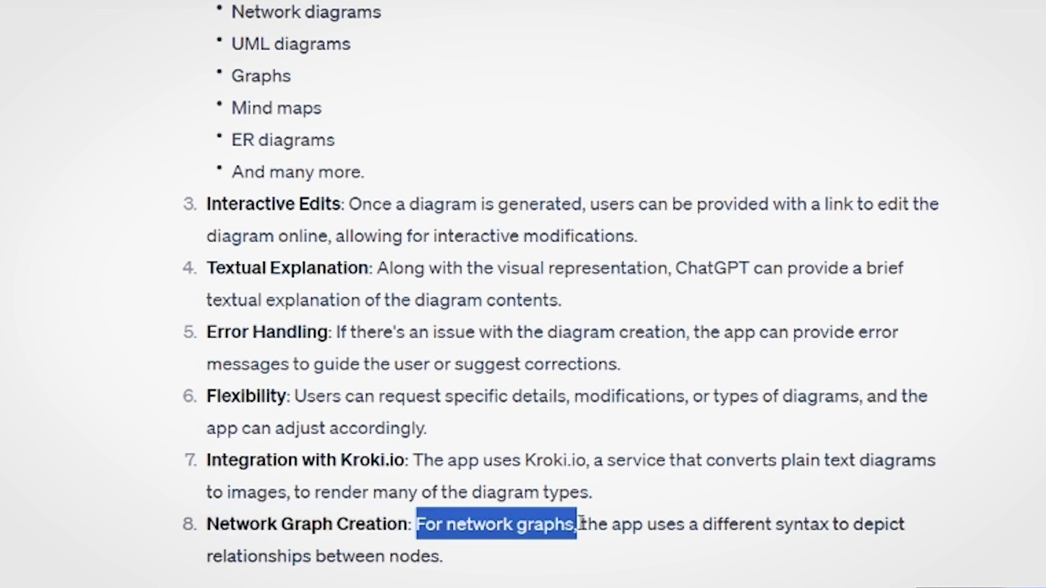
drag(574, 525, 905, 524)
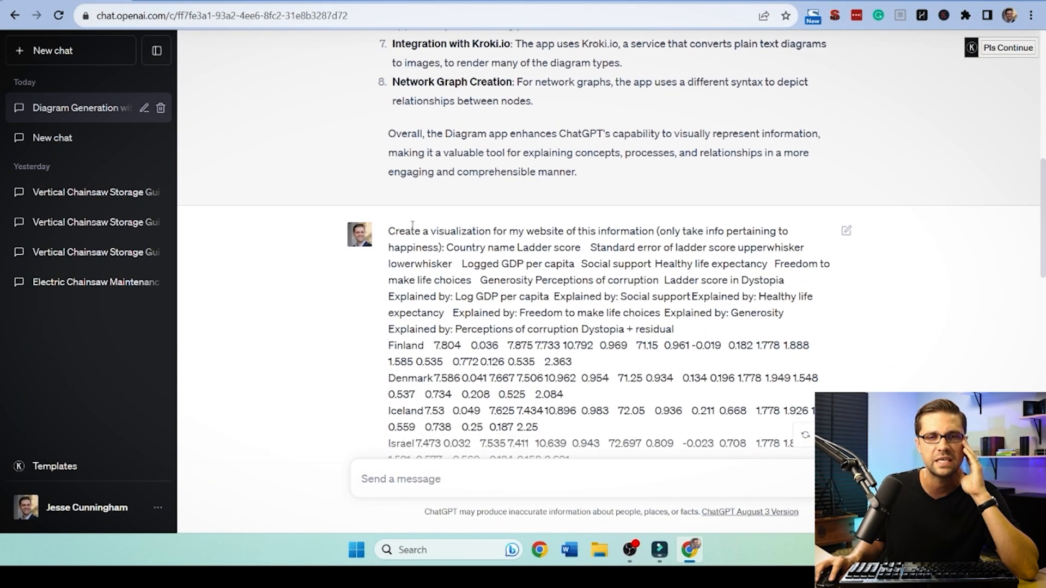
drag(388, 231, 647, 231)
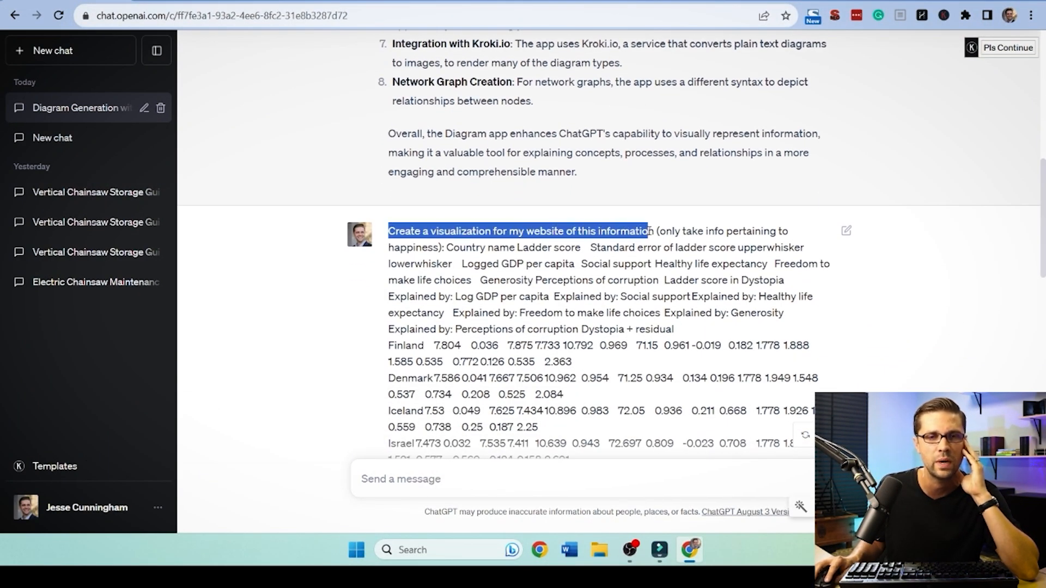
scroll(down, 3)
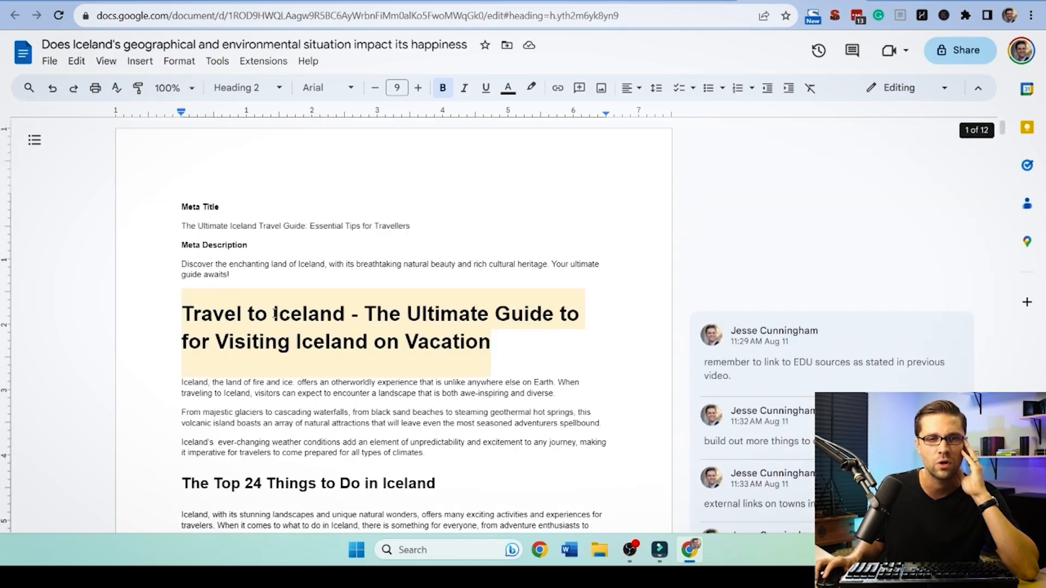
scroll(down, 3)
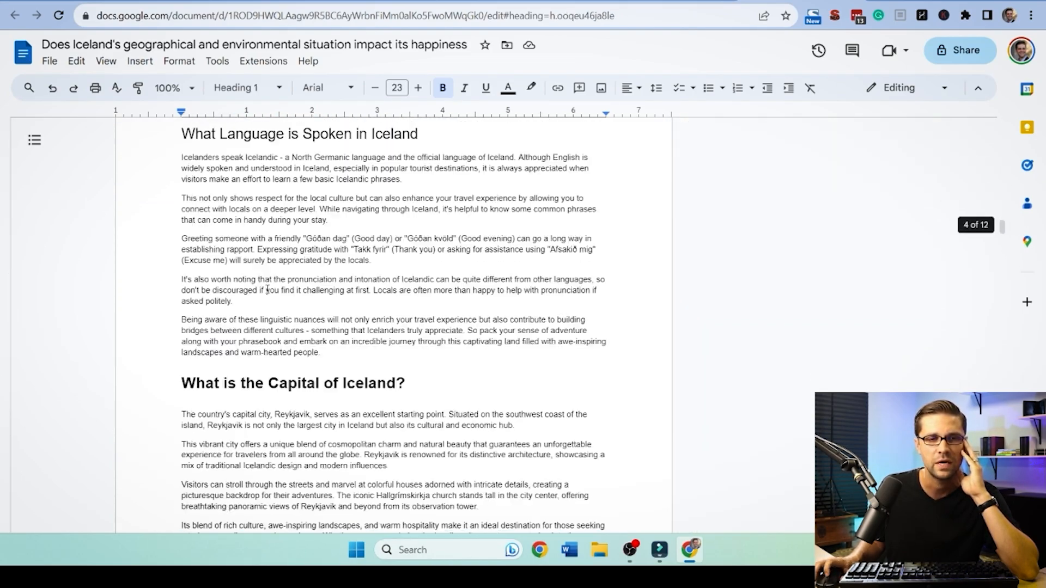
scroll(down, 3)
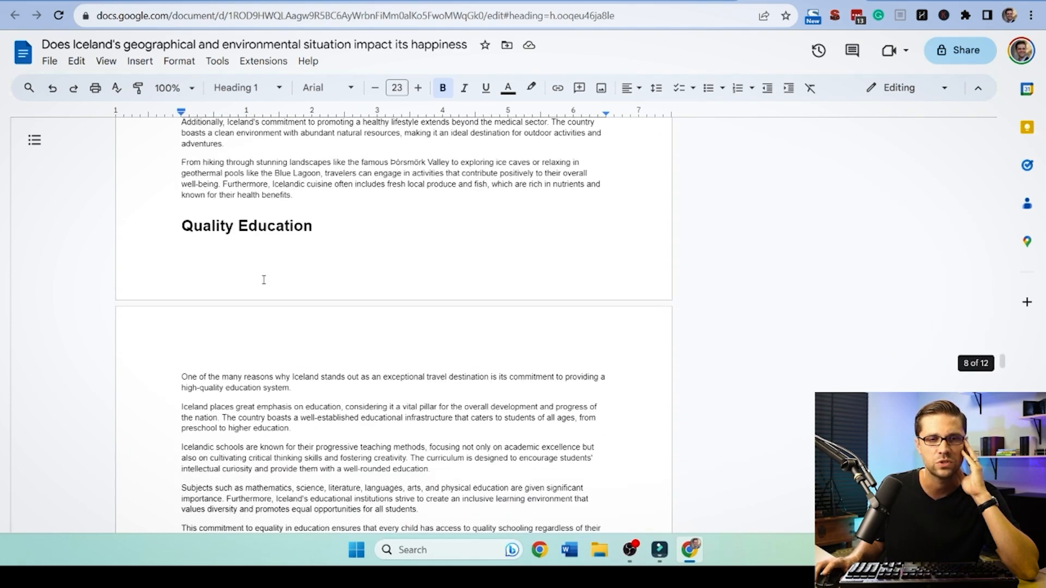
scroll(down, 3)
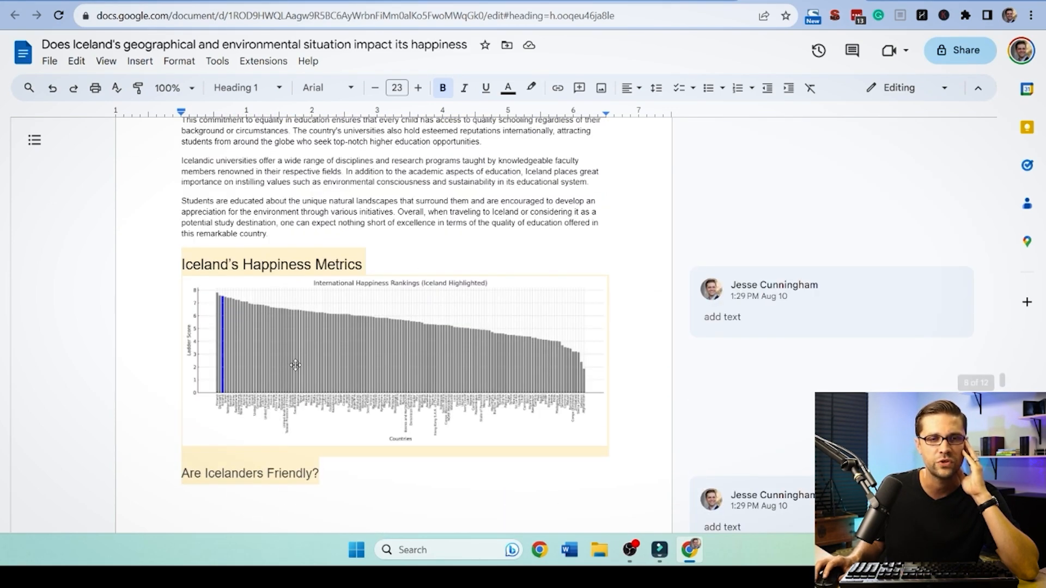
scroll(down, 3)
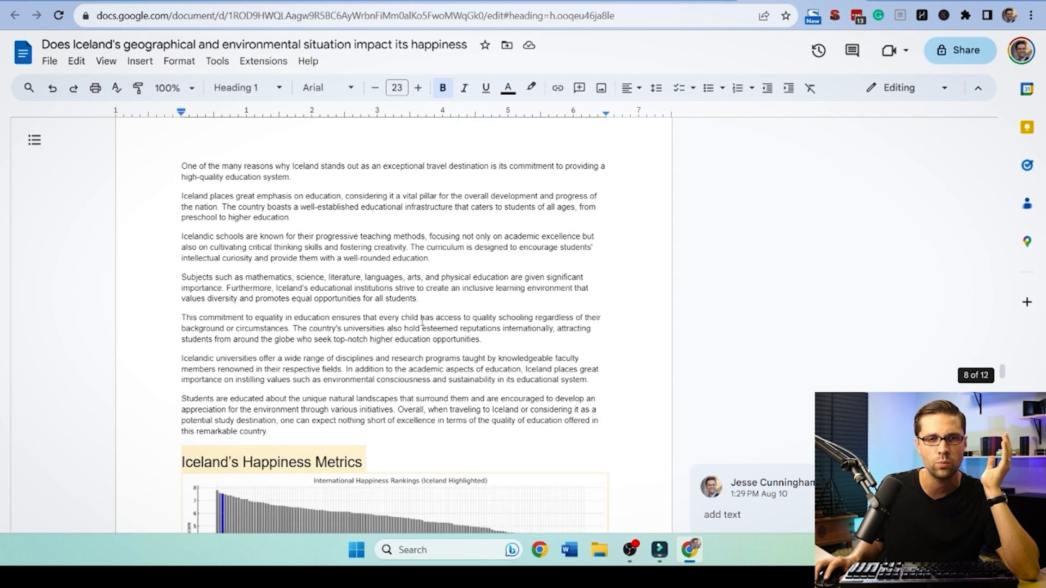
scroll(down, 3)
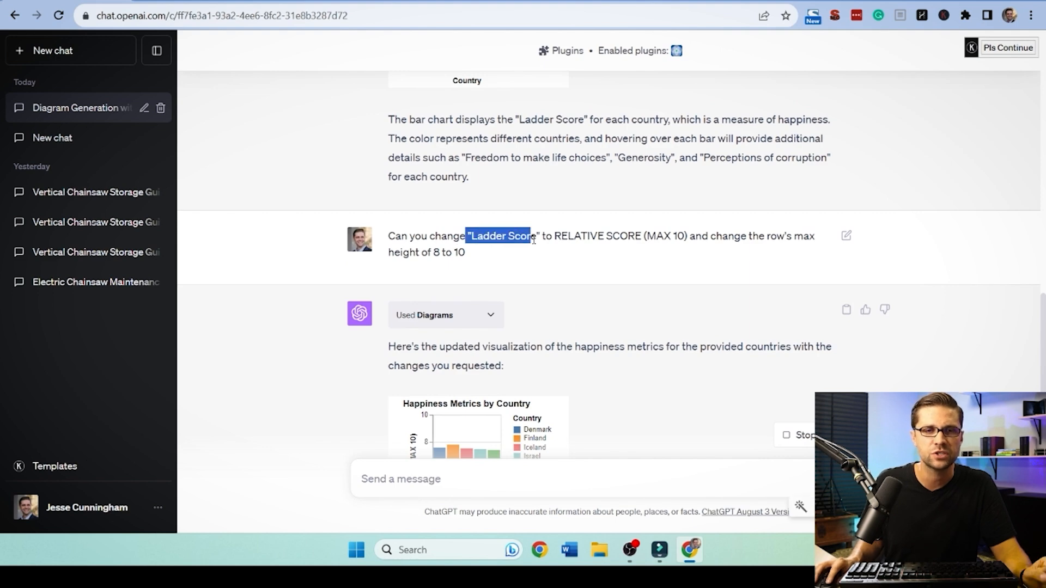
Review the relabel request, highlighting its max-height part, and the updated chart with a 10-point Relative Score axis.
scroll(down, 3)
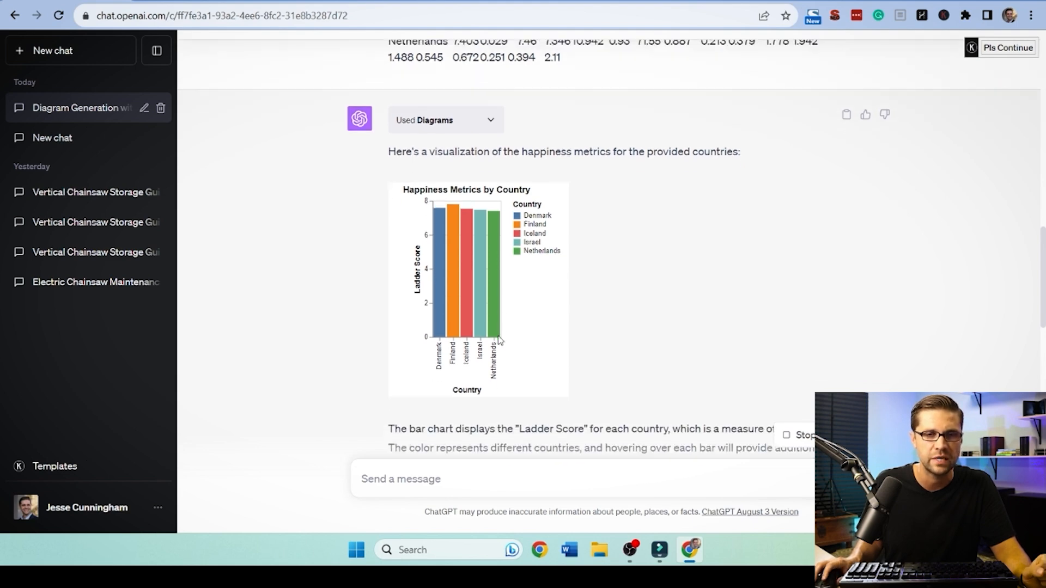
scroll(down, 3)
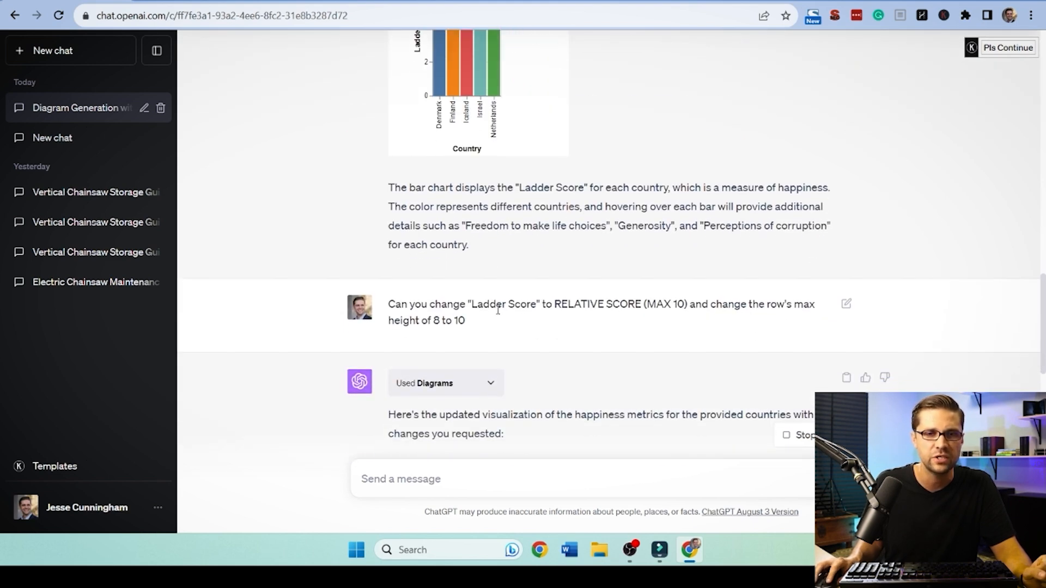
drag(554, 305, 680, 304)
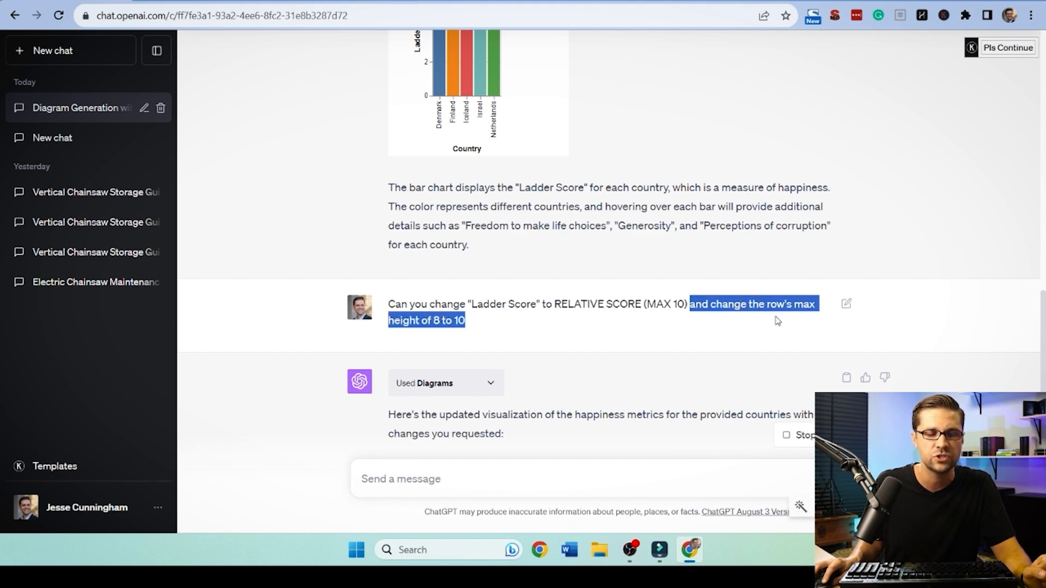
scroll(down, 3)
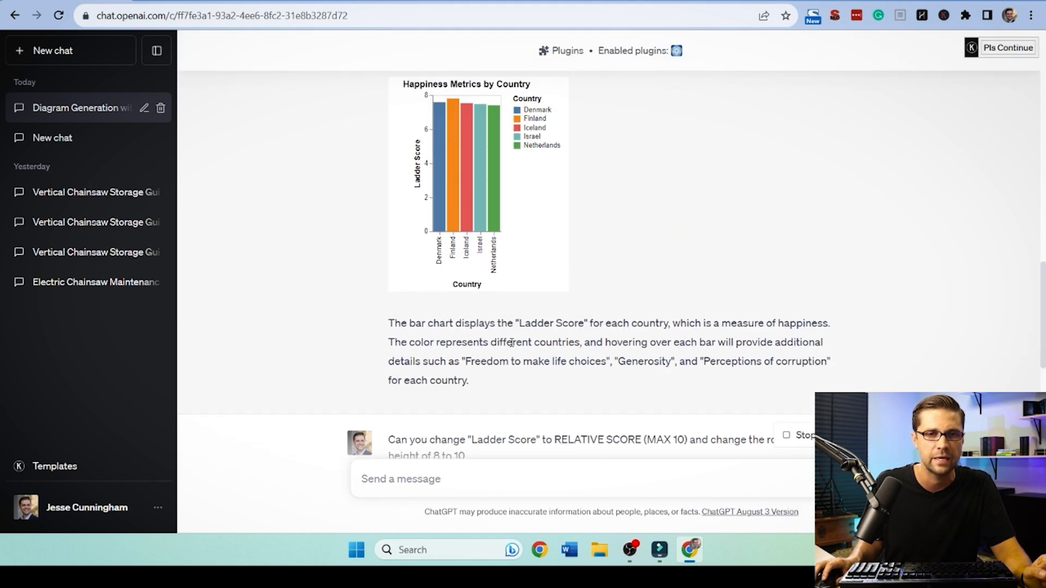
scroll(down, 3)
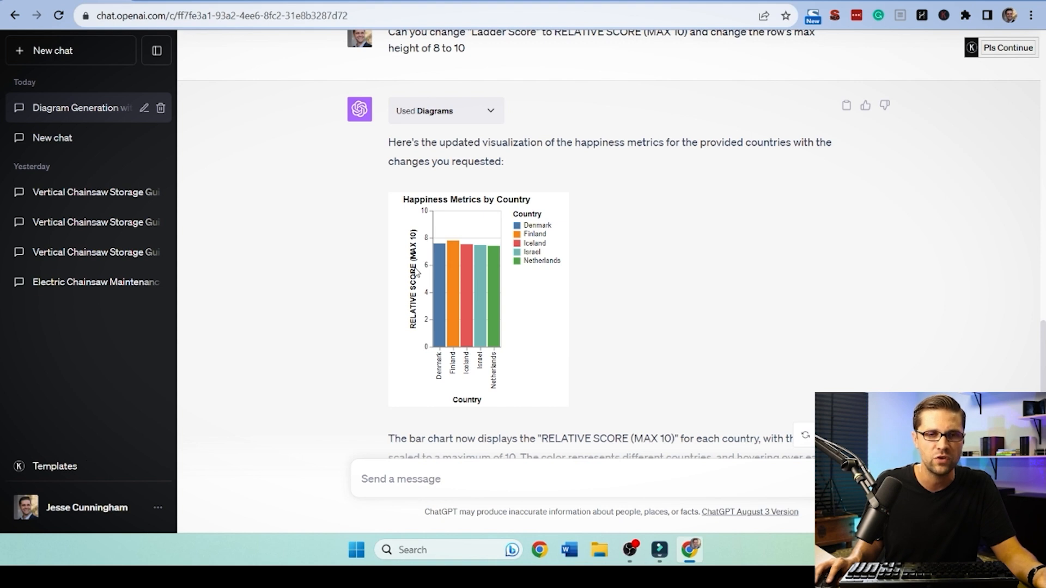
mouse_move(446, 308)
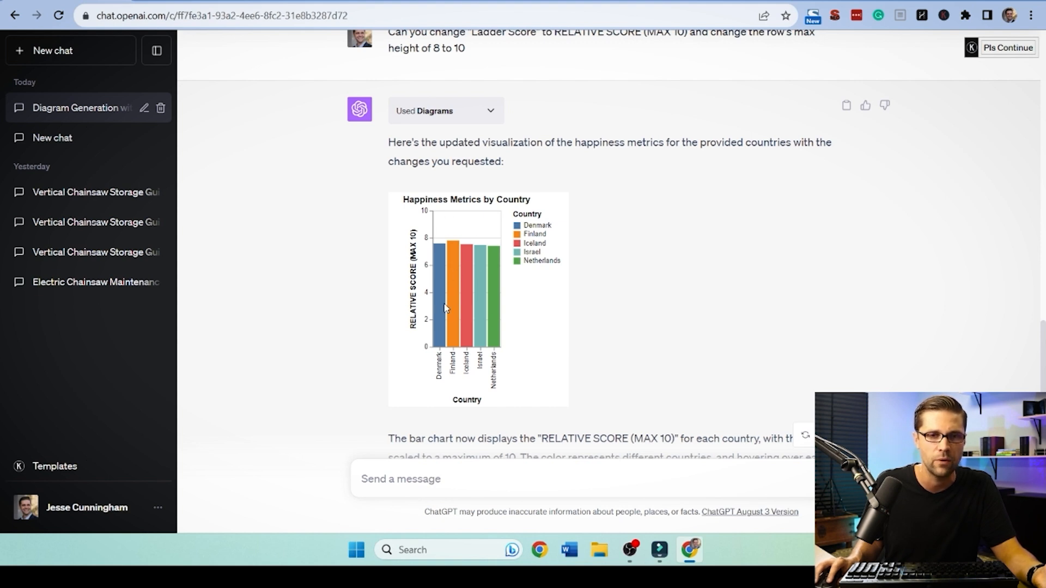
mouse_move(358, 269)
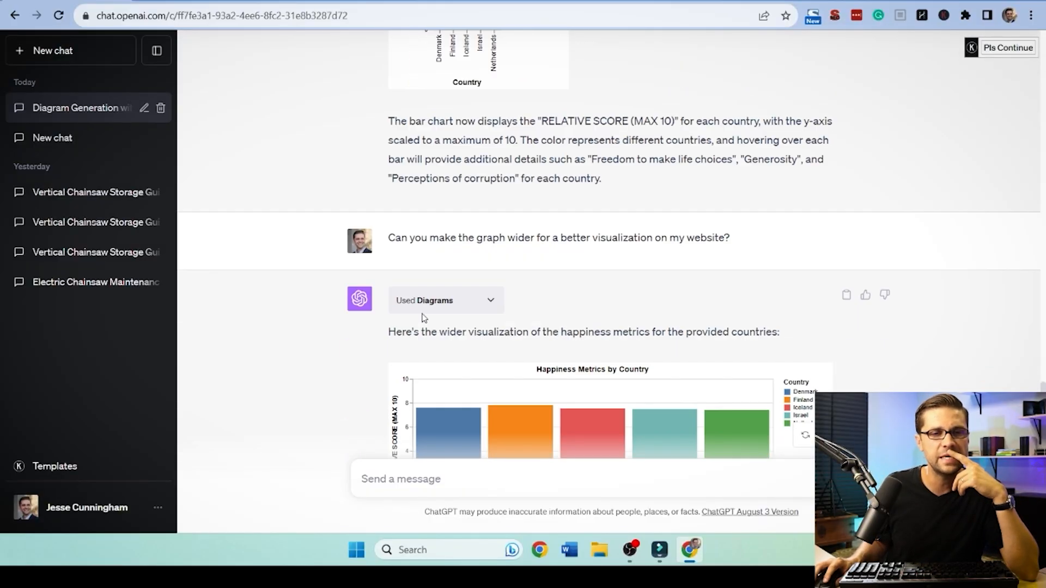
Review the wider happiness chart and the five suggested enhancements such as data labels and gradient colors.
scroll(down, 3)
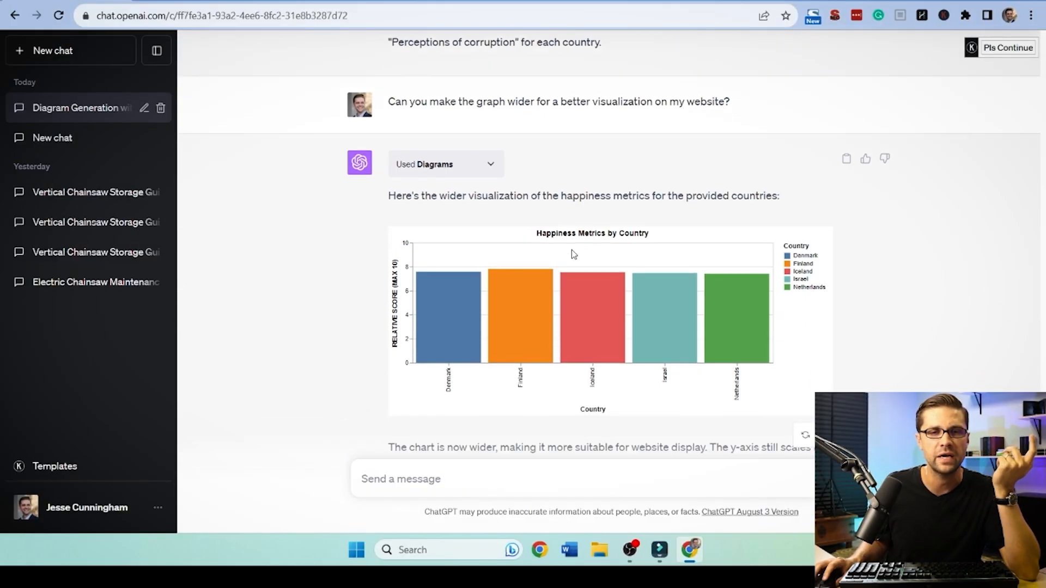
scroll(down, 3)
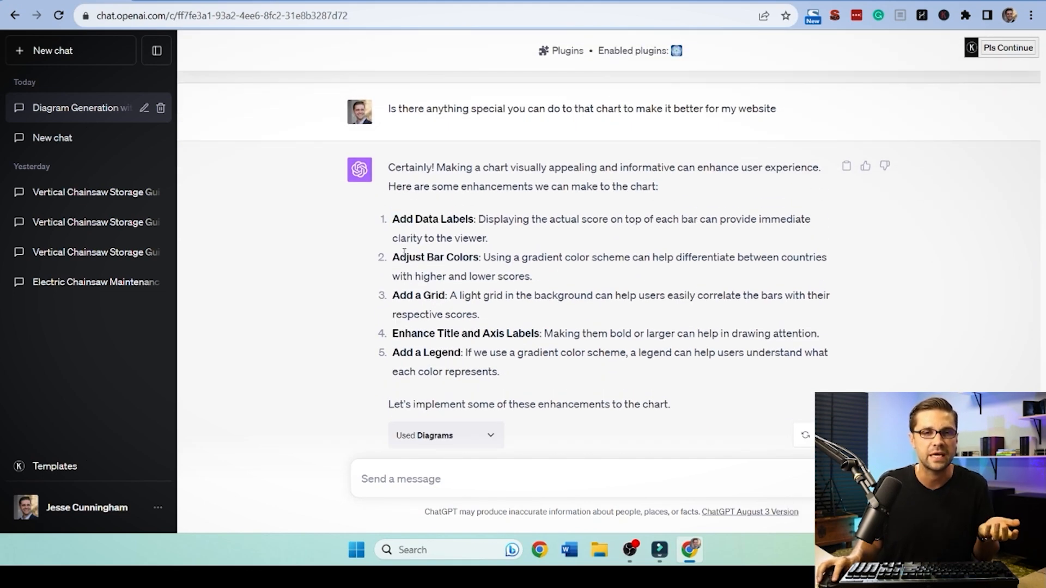
mouse_move(399, 339)
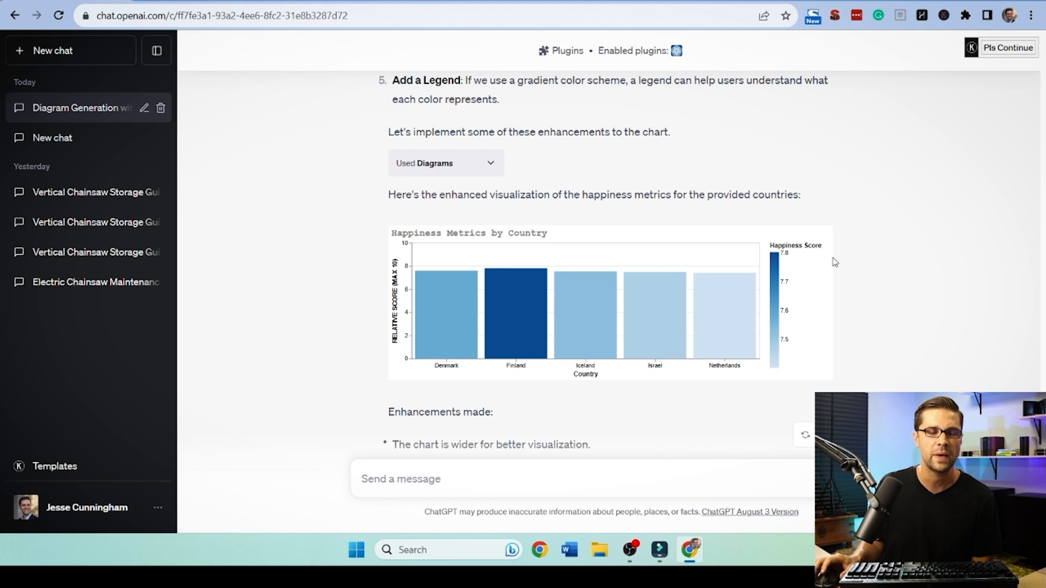
mouse_move(660, 314)
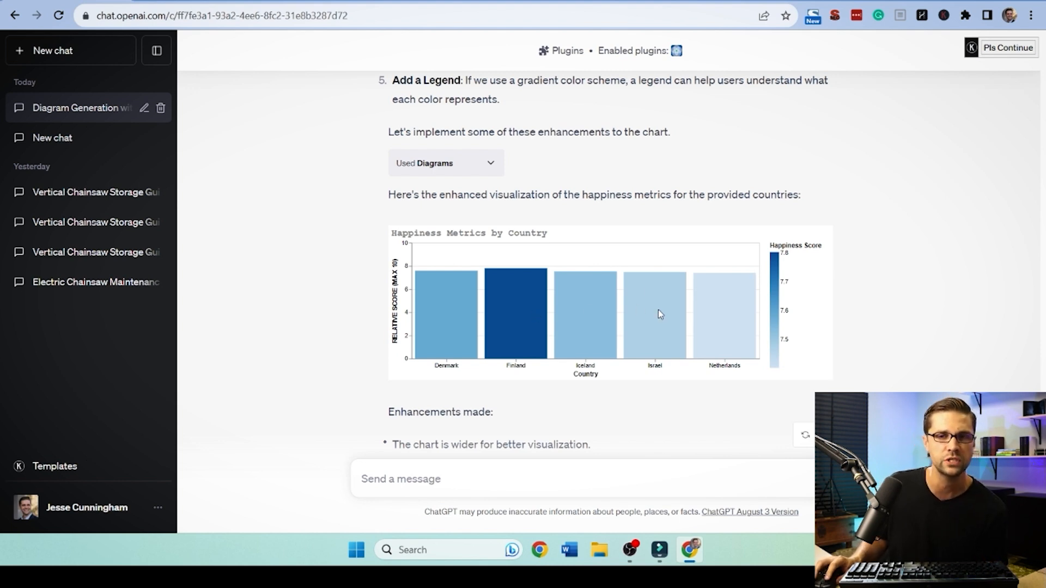
mouse_move(786, 290)
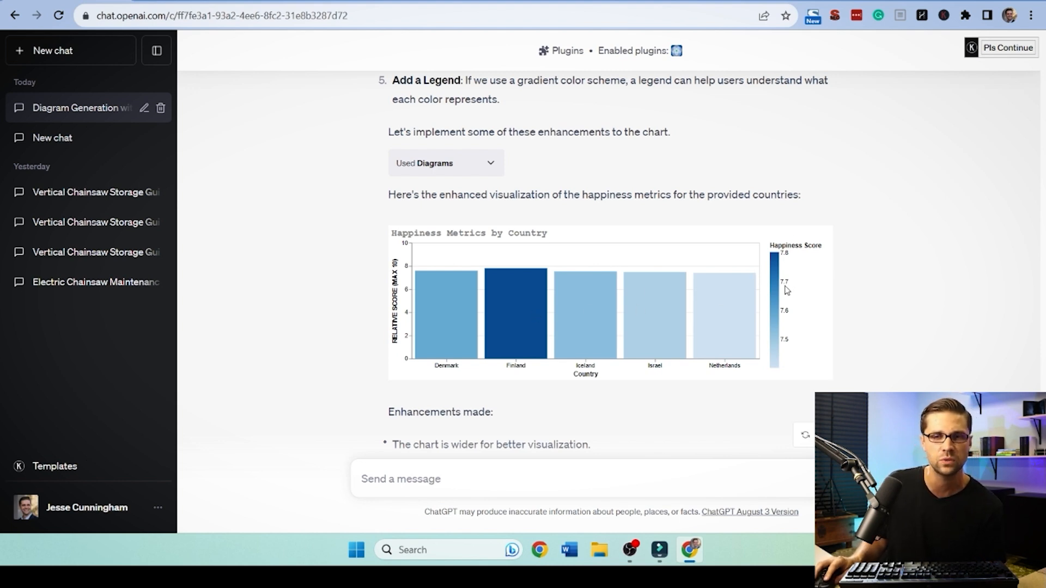
Review the gradient blue chart with its score legend and list of enhancements made, then begin a new message with 'i'.
scroll(down, 3)
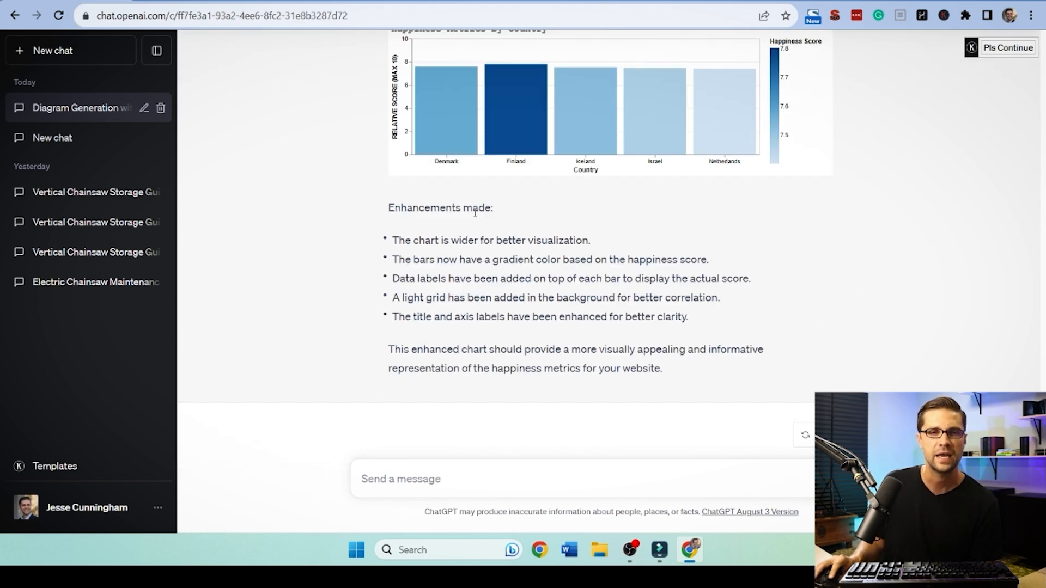
drag(392, 259, 562, 259)
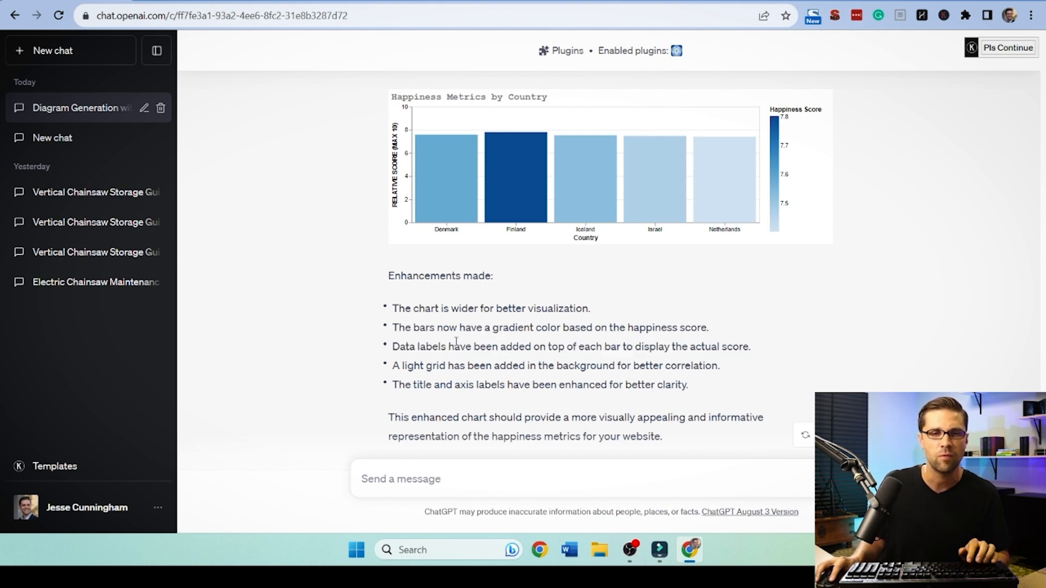
scroll(down, 3)
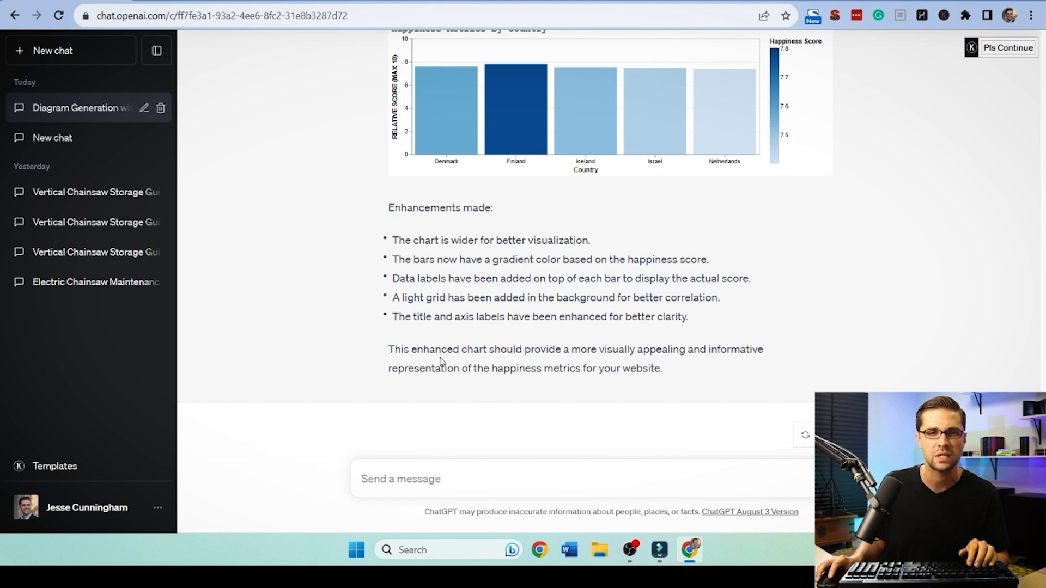
text(i)
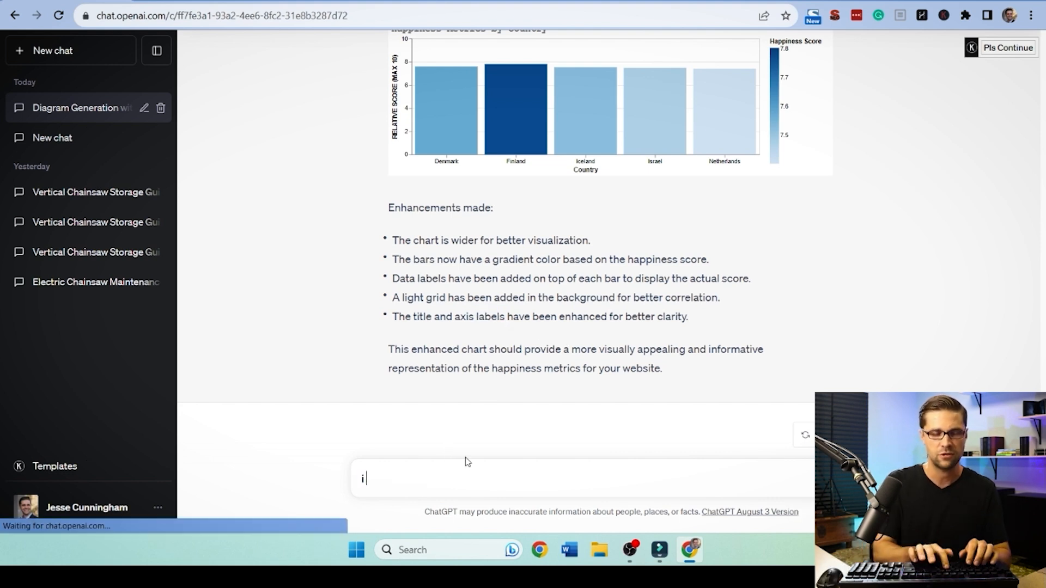